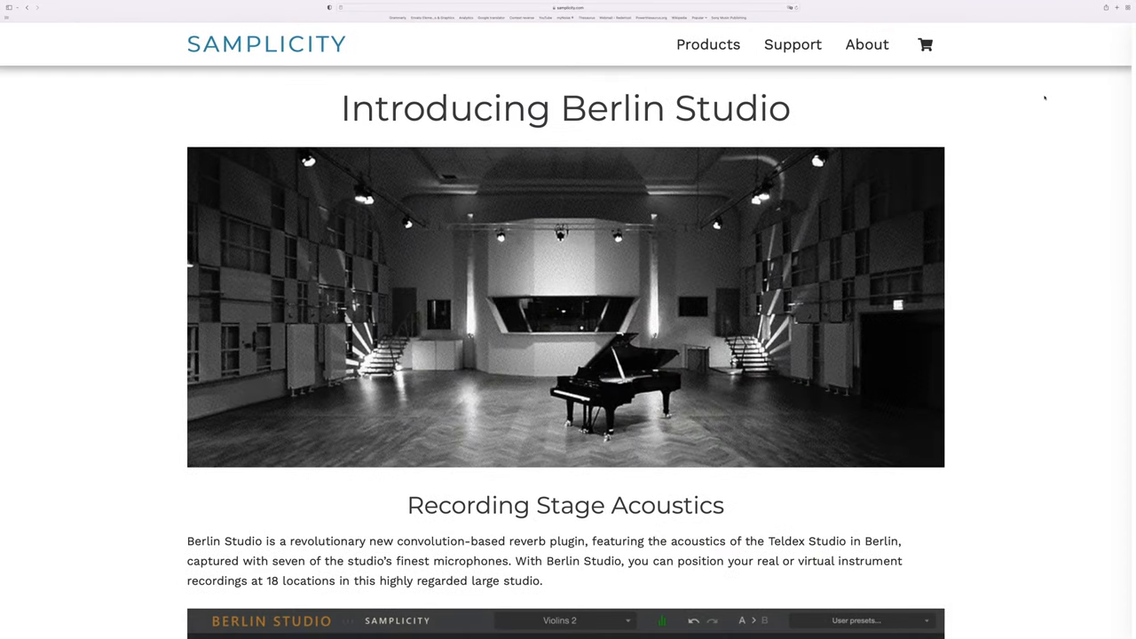
# Scroll the Berlin Studio product page past the plugin image and demo players to Specifications.
pyautogui.scroll(-3)
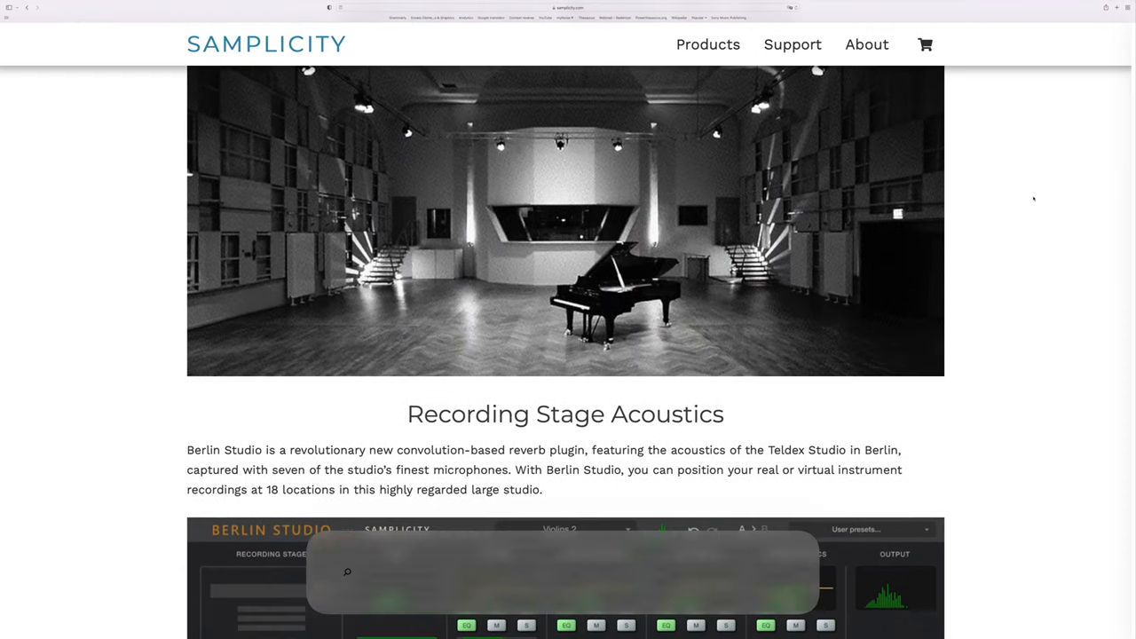
pyautogui.scroll(-3)
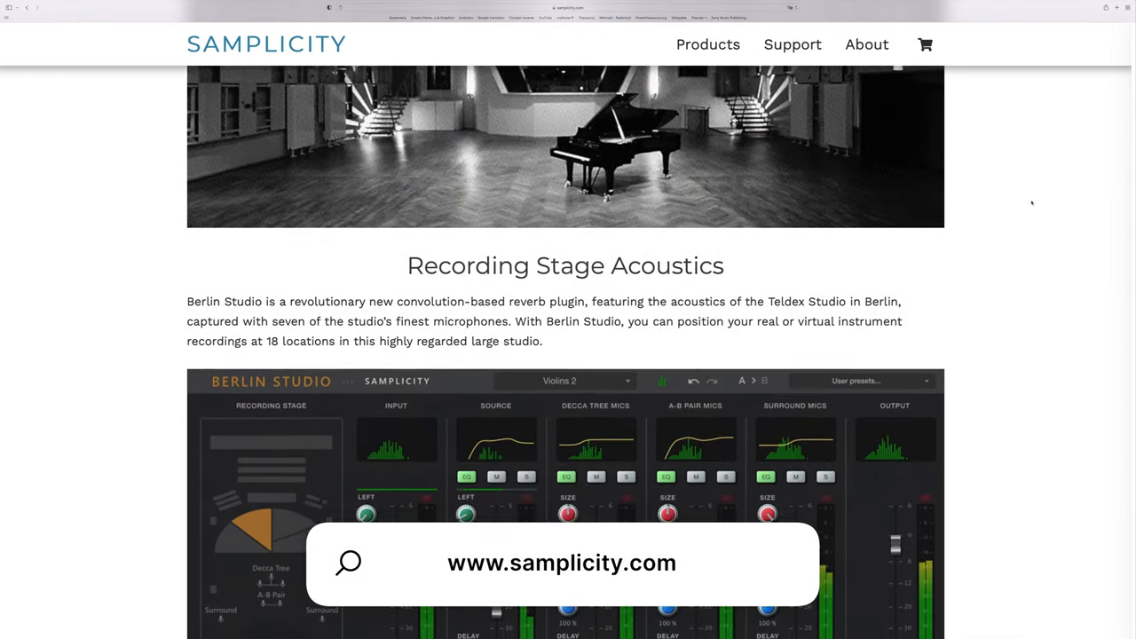
pyautogui.scroll(-3)
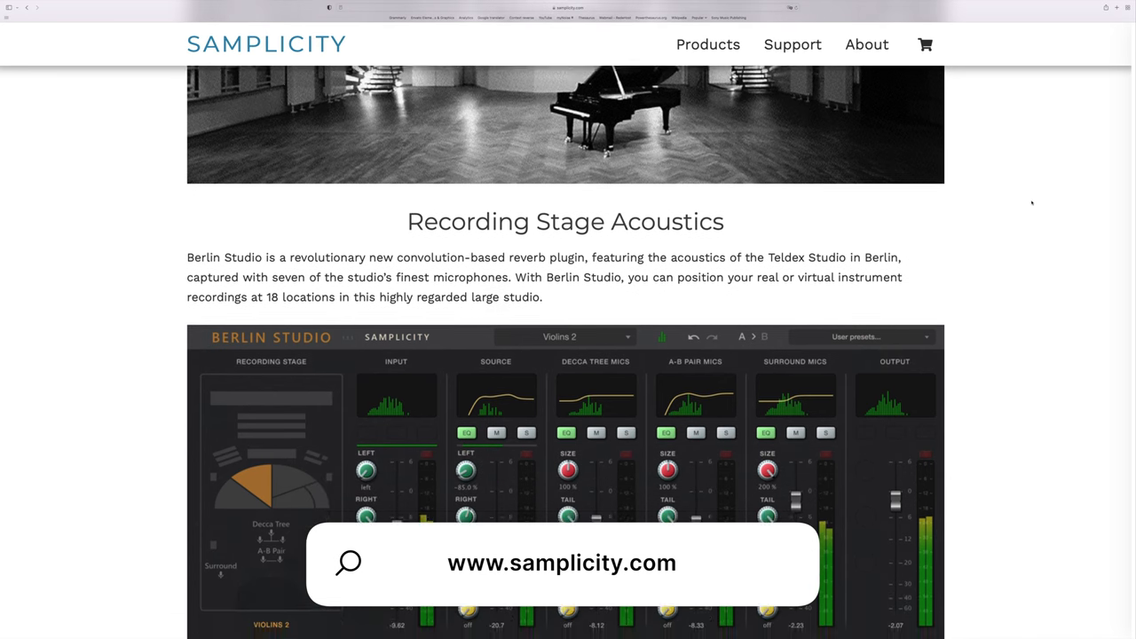
pyautogui.scroll(-3)
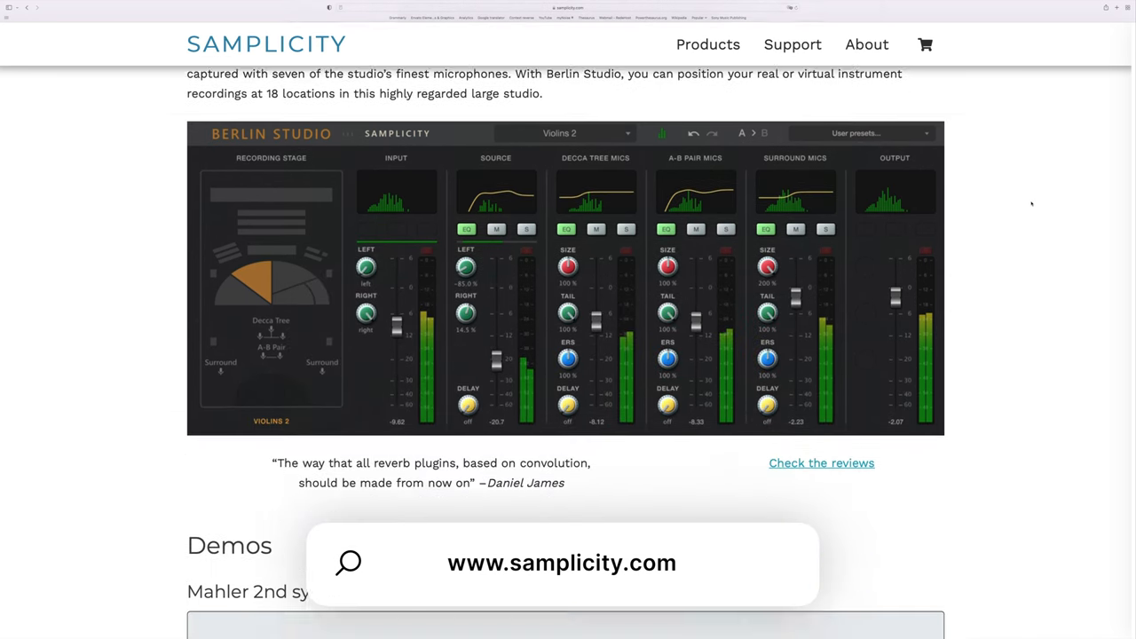
pyautogui.scroll(-3)
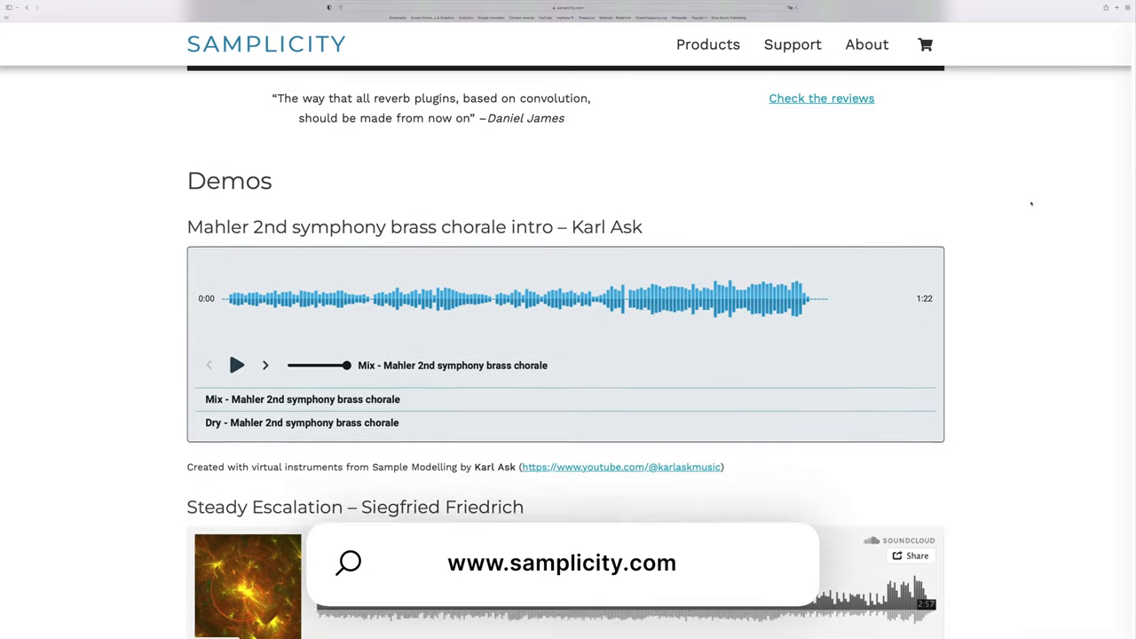
pyautogui.scroll(-3)
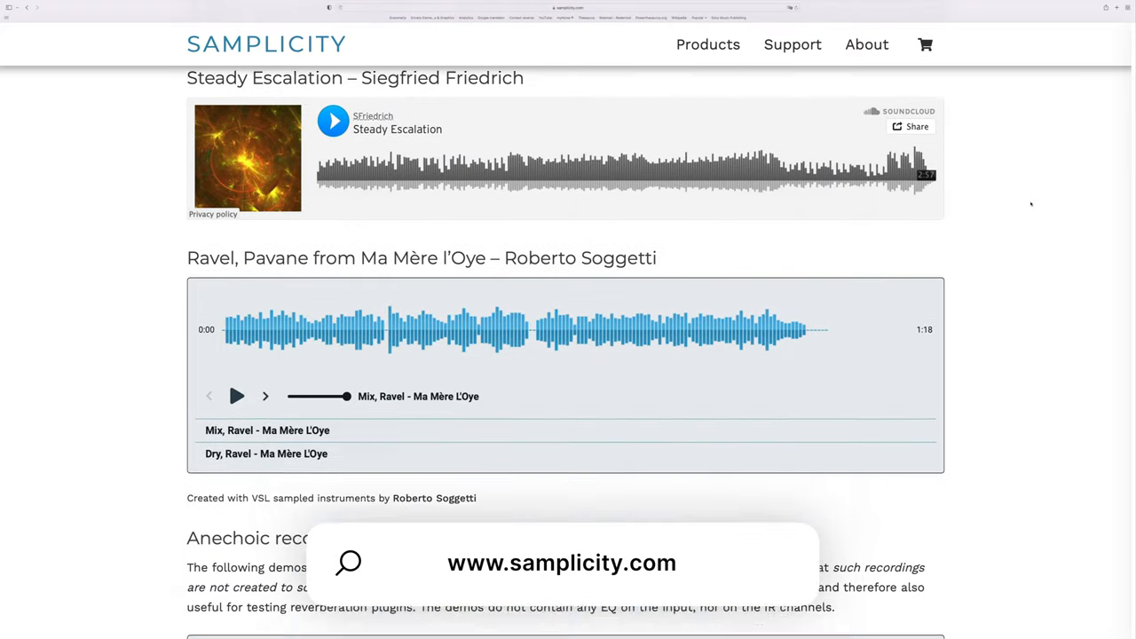
pyautogui.scroll(-3)
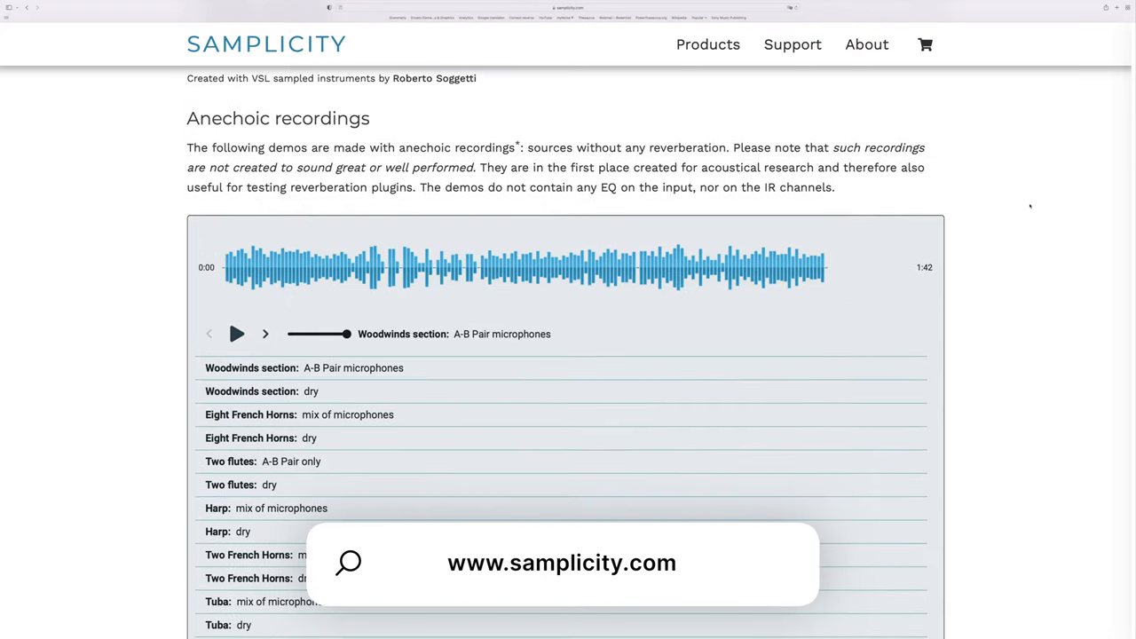
pyautogui.scroll(-3)
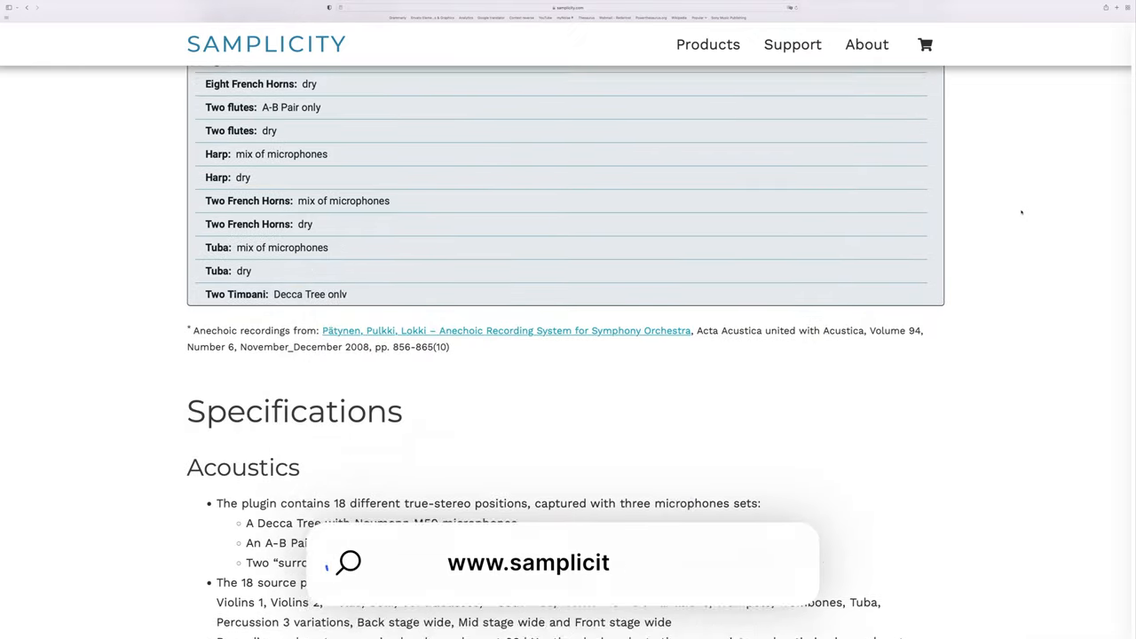
pyautogui.scroll(-3)
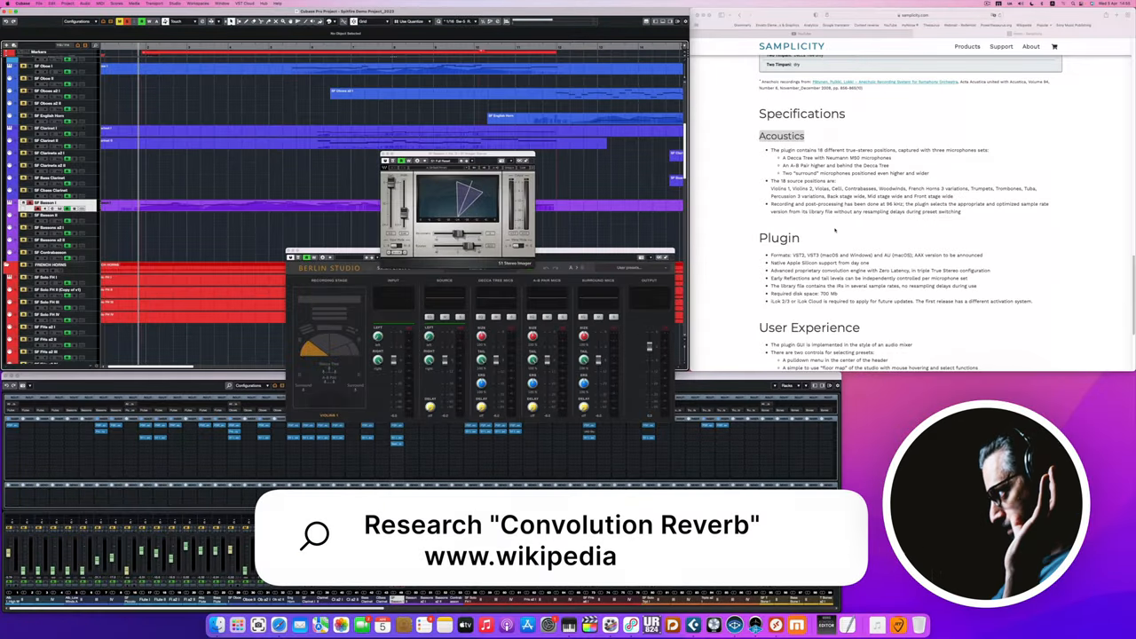
pyautogui.write('.com')
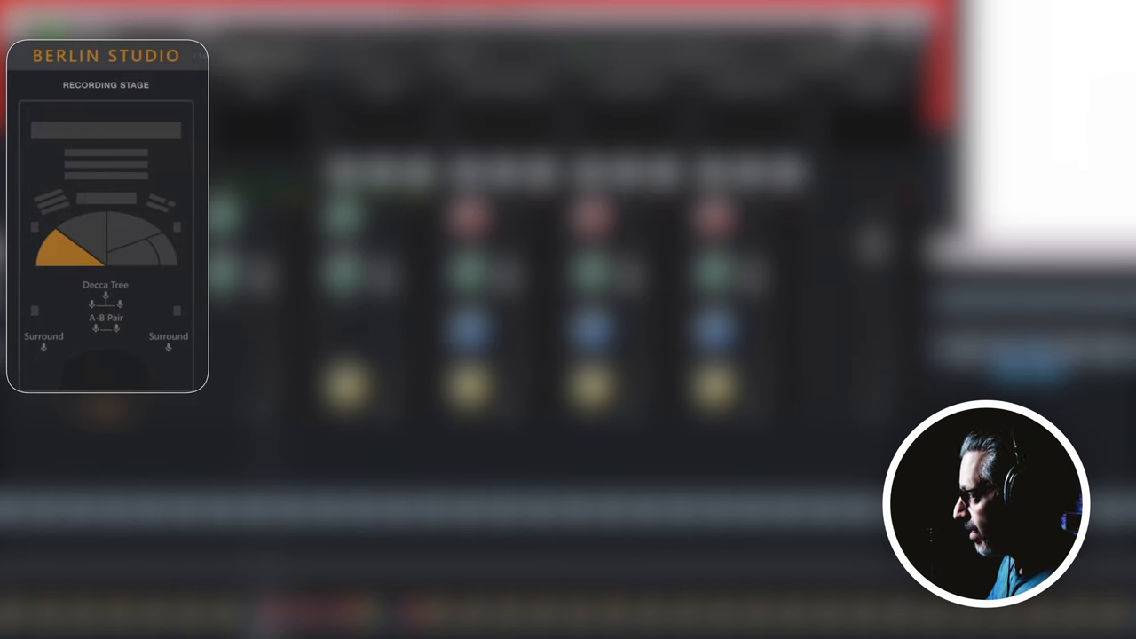
# Audition the Violins 1 and Percussion Forward stage positions, ending on Front Stage Wide.
pyautogui.click(76, 257)
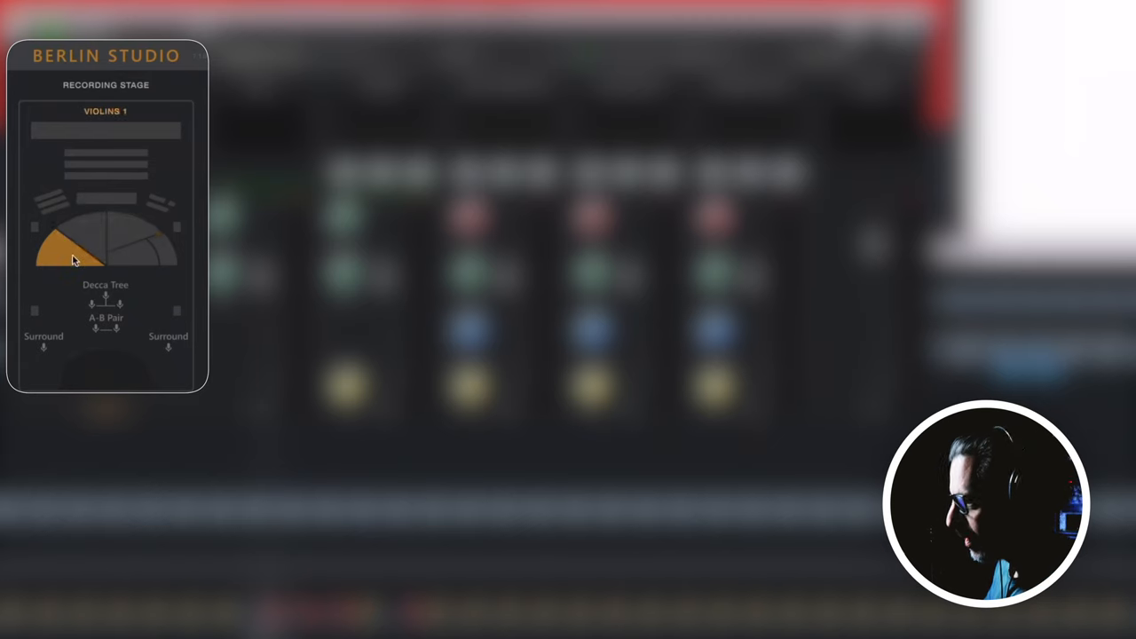
pyautogui.click(129, 226)
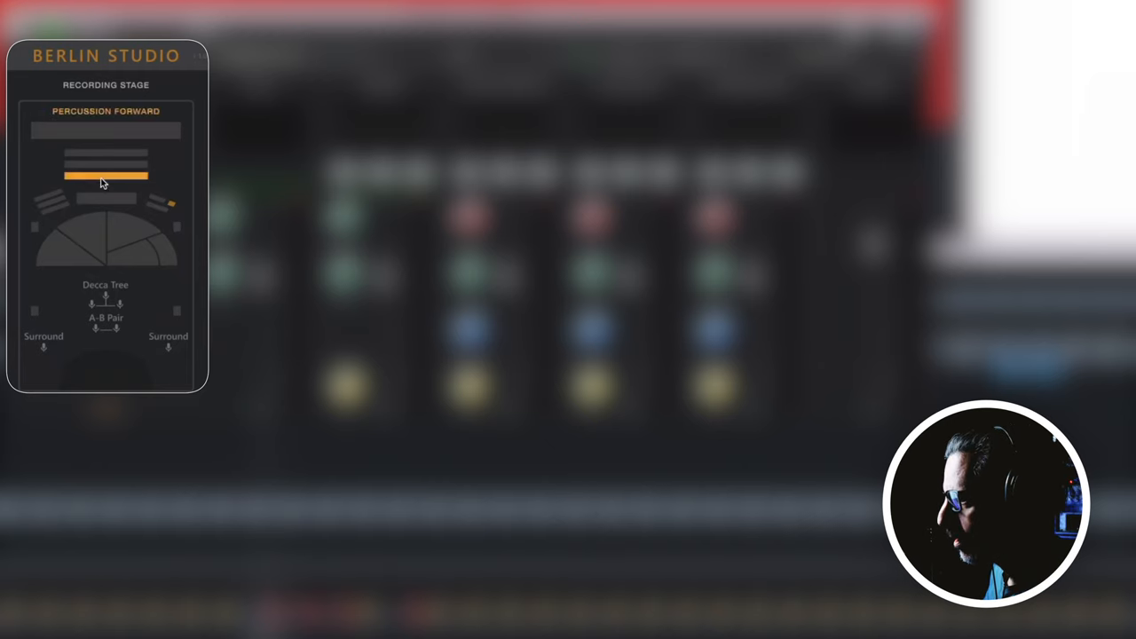
pyautogui.click(105, 153)
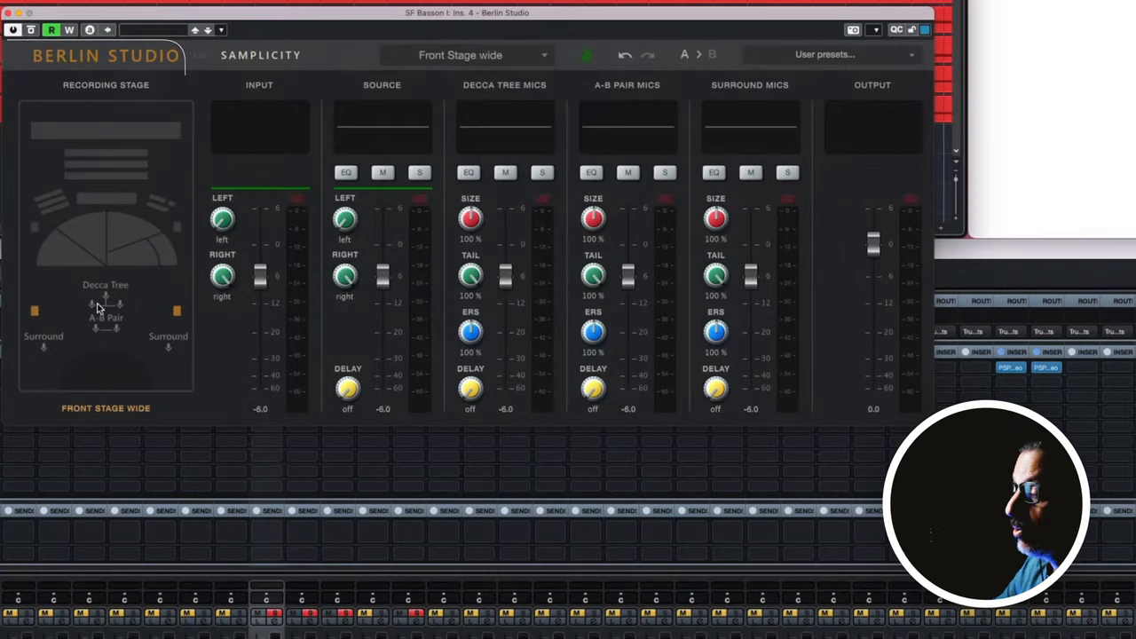
# Return the Recording Stage source position to the Violins 1 wedge.
pyautogui.click(74, 255)
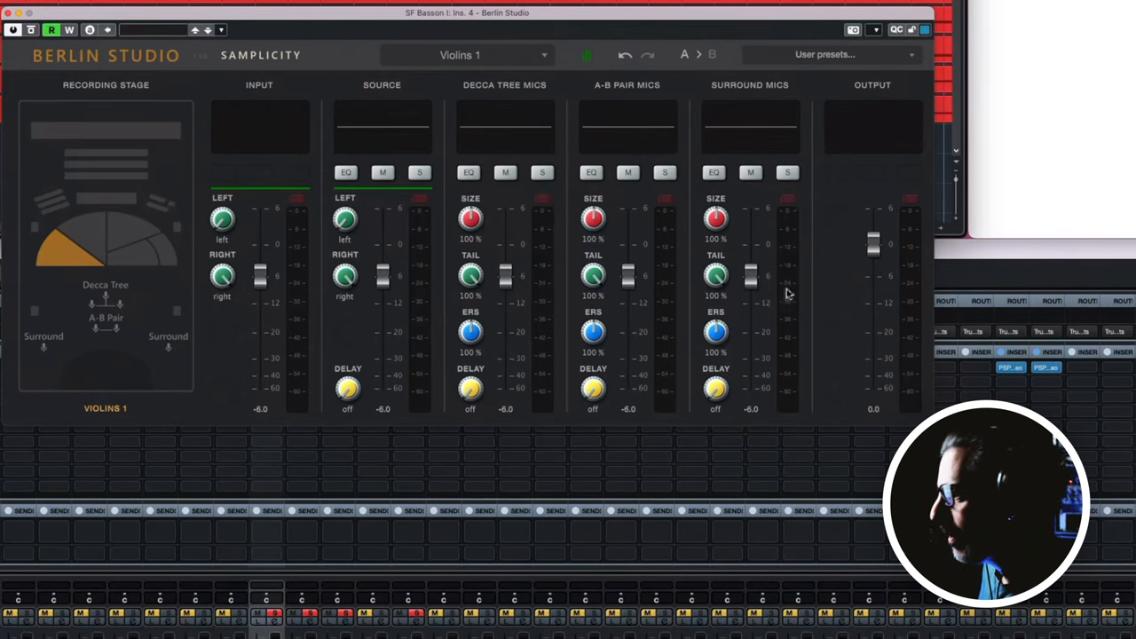
pyautogui.moveTo(89, 208)
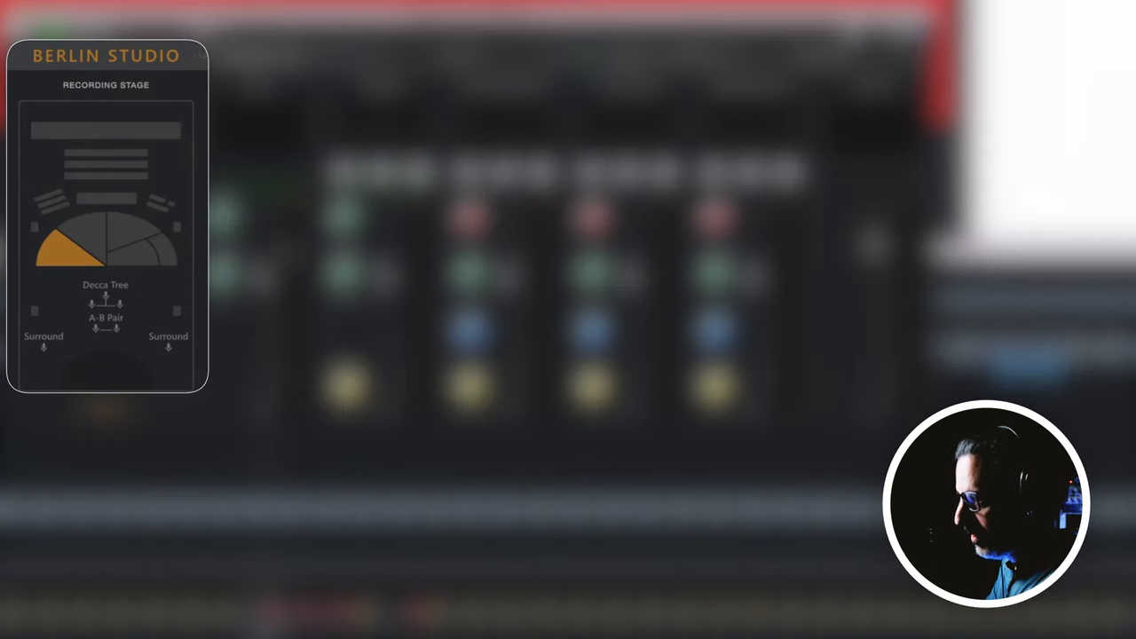
pyautogui.click(466, 55)
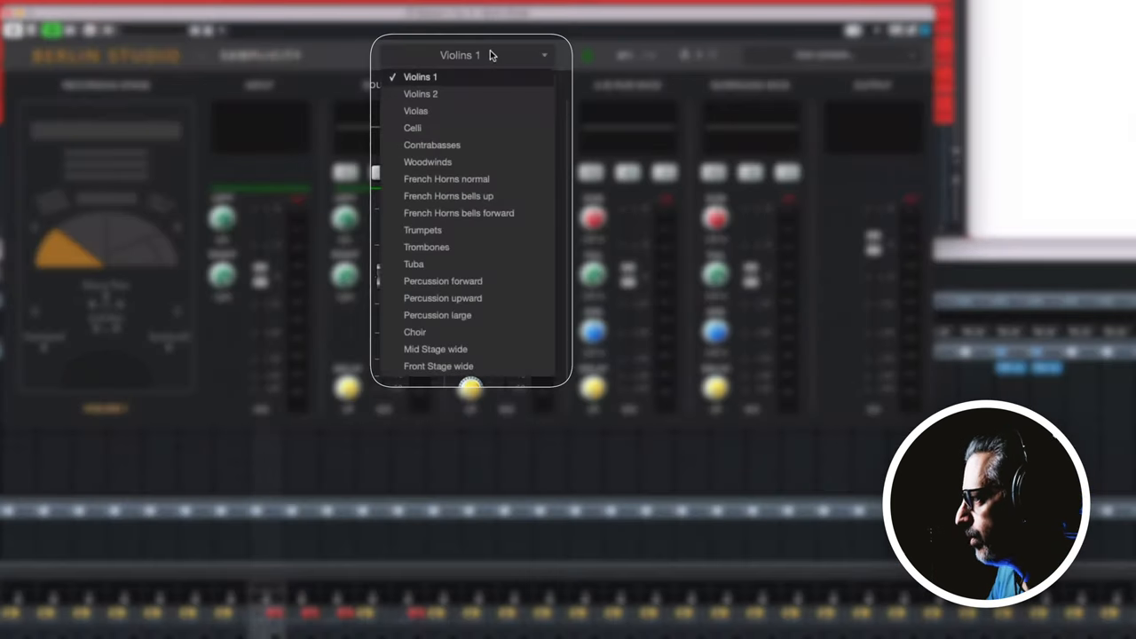
pyautogui.click(420, 76)
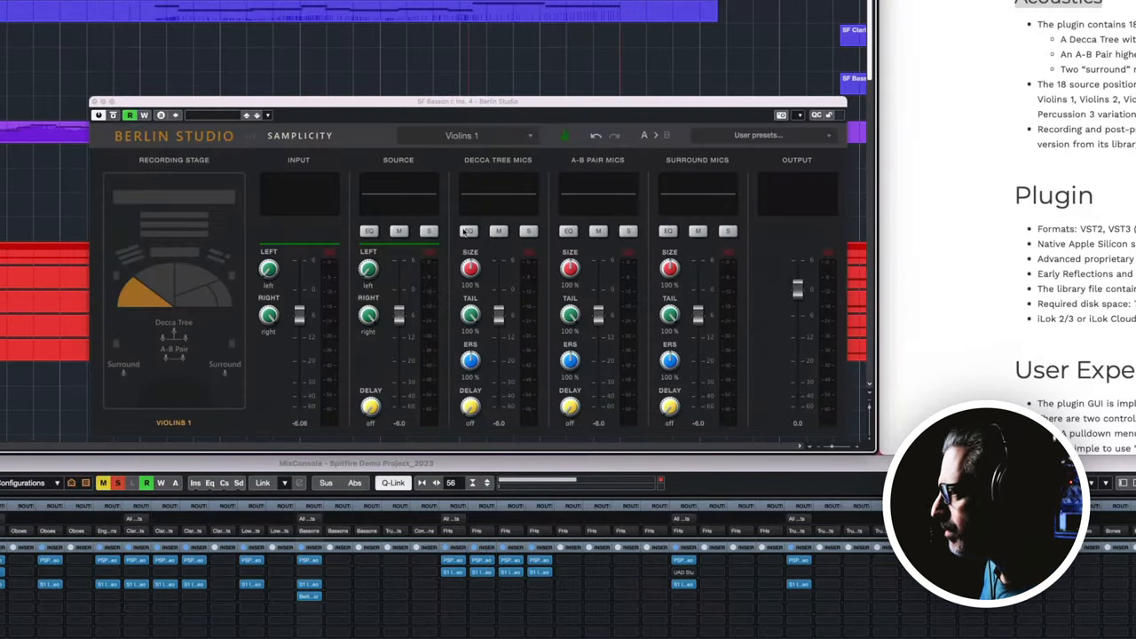
# Mute the Decca Tree mics and another mic section with their M buttons.
pyautogui.click(499, 231)
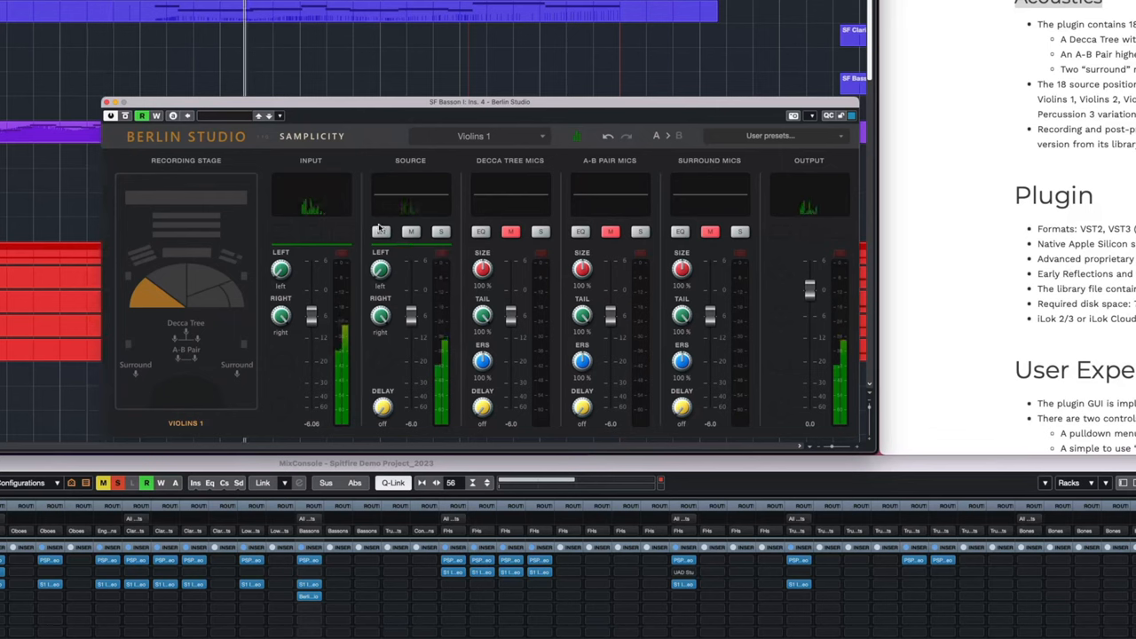
pyautogui.click(381, 232)
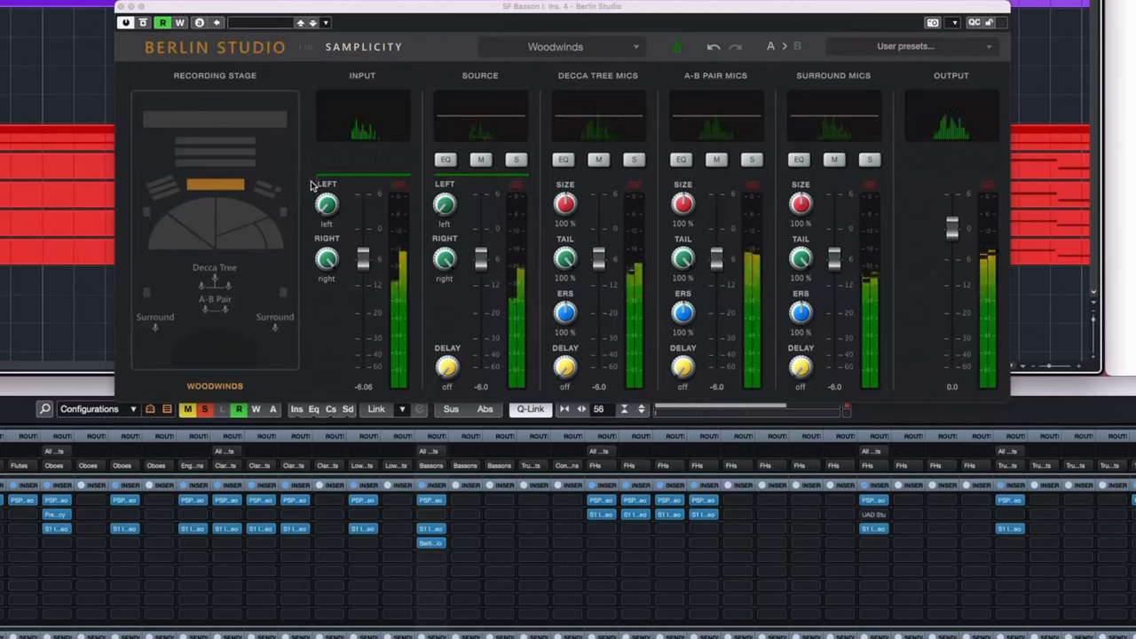
# Mute the dry Woodwinds source and the A-B Pair mics.
pyautogui.click(480, 160)
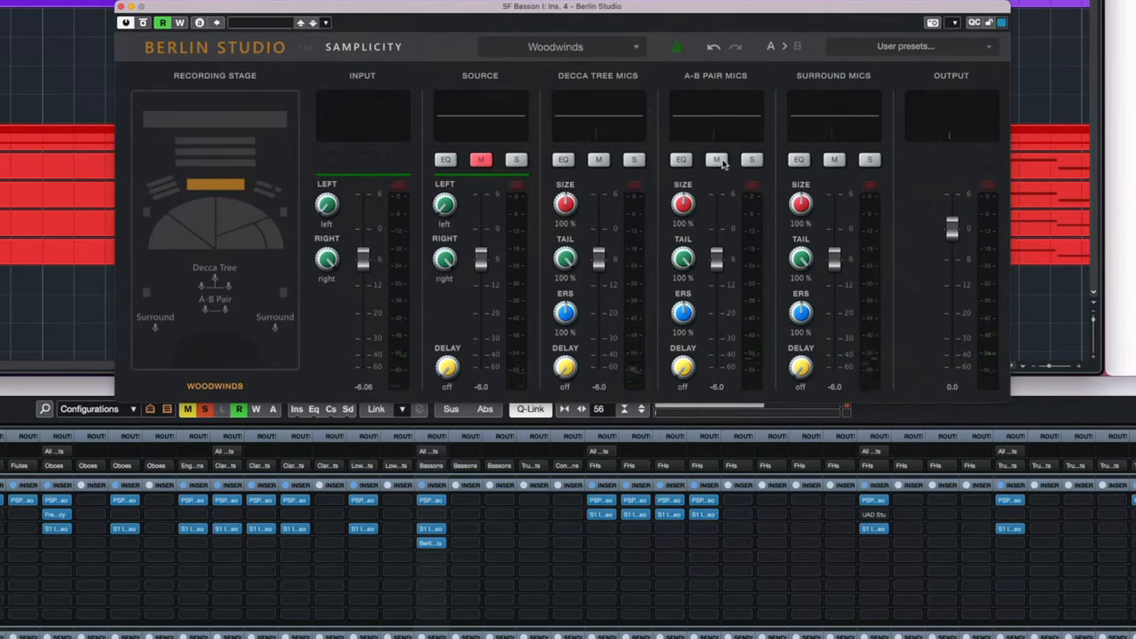
pyautogui.click(717, 159)
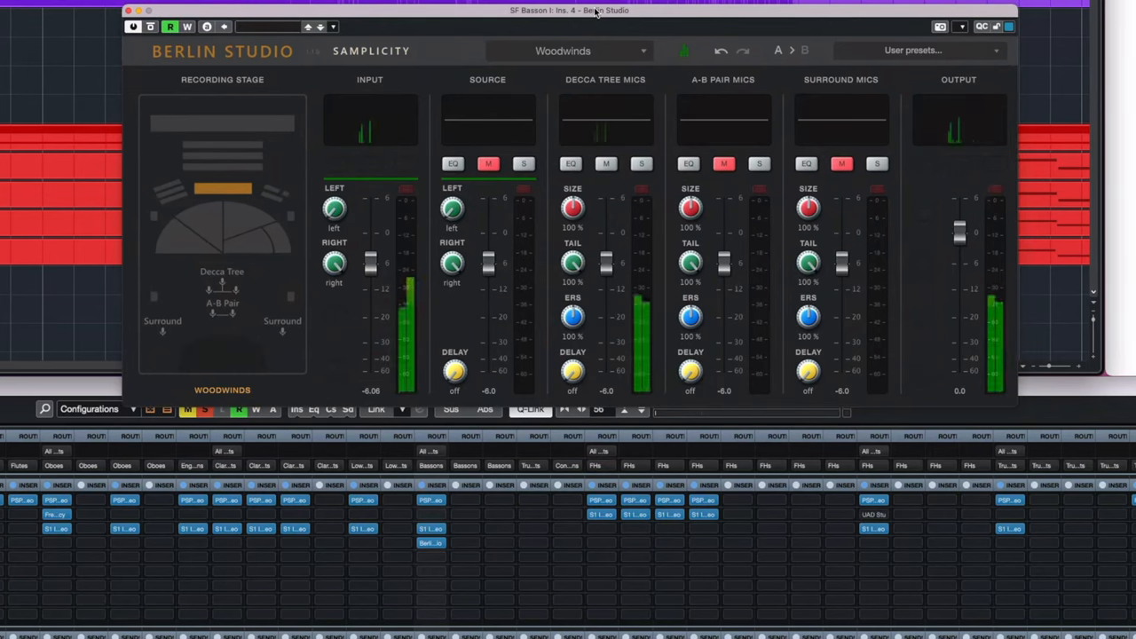
pyautogui.moveTo(695, 110)
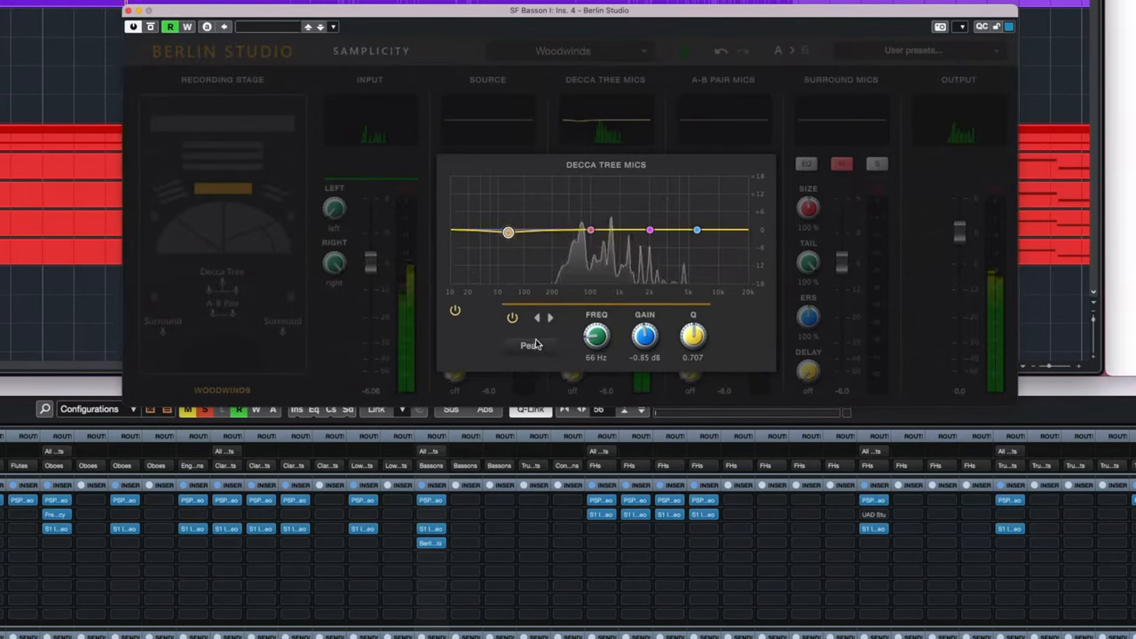
# Shape the Decca Tree EQ with a 102 Hz low cut and a ~5 dB peak near 3.2 kHz.
pyautogui.moveTo(508, 231); pyautogui.dragTo(523, 233)
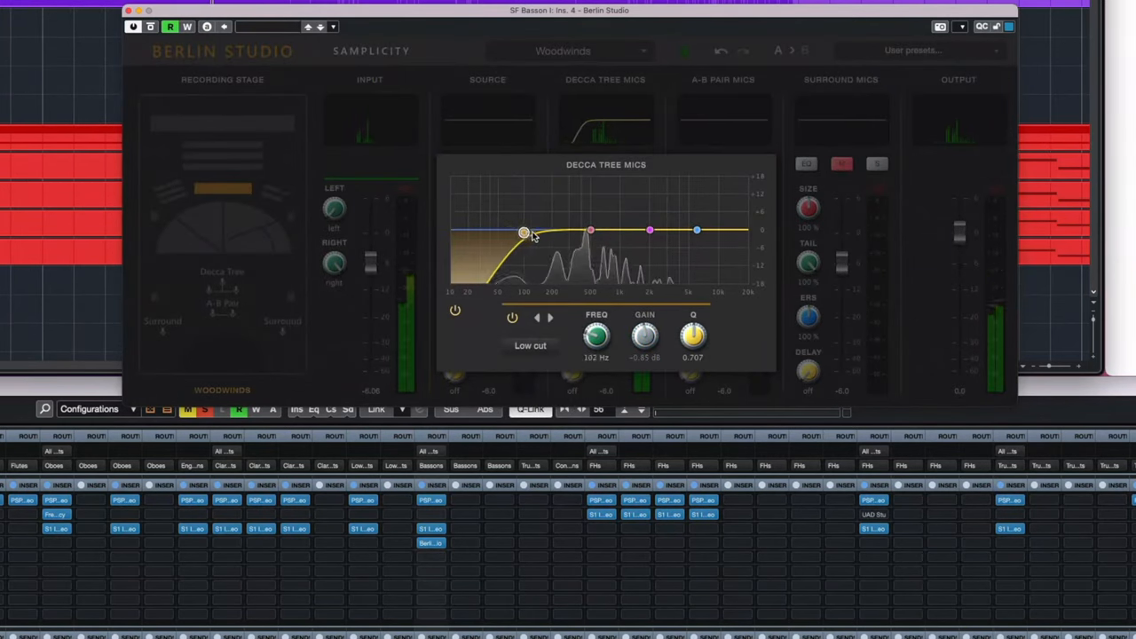
pyautogui.moveTo(524, 234); pyautogui.dragTo(662, 208)
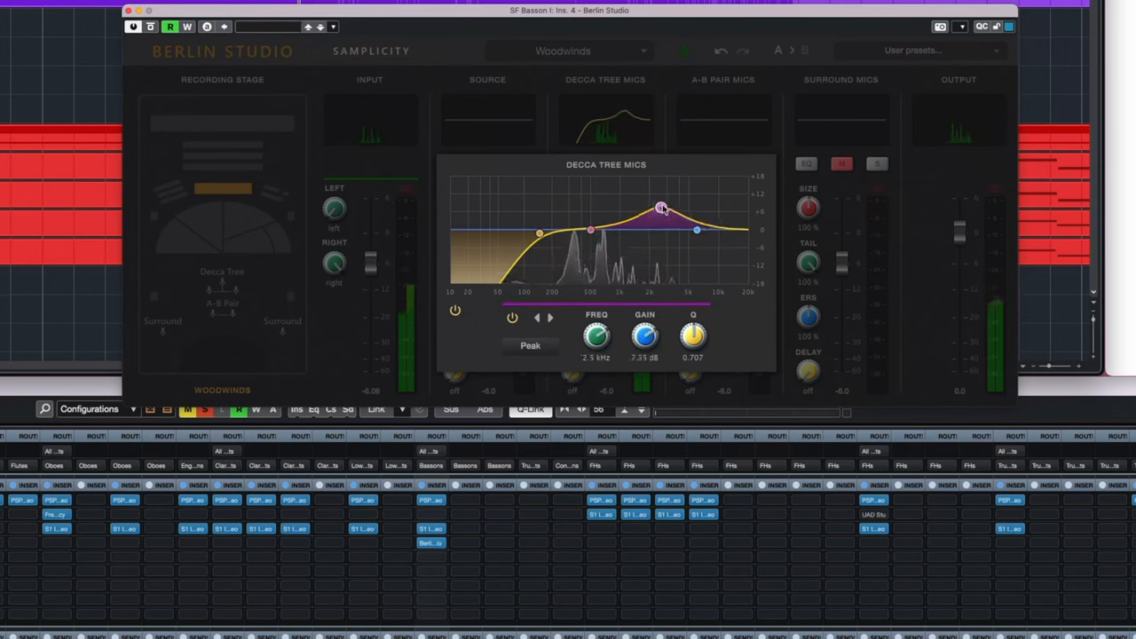
pyautogui.moveTo(661, 209); pyautogui.dragTo(668, 203)
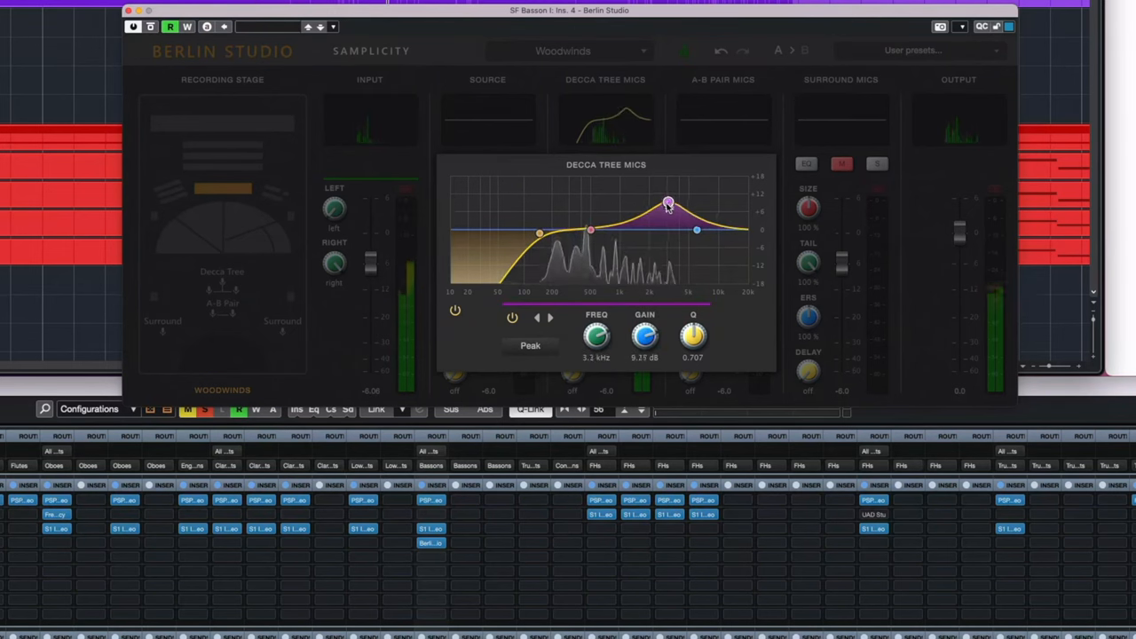
pyautogui.moveTo(668, 203); pyautogui.dragTo(667, 215)
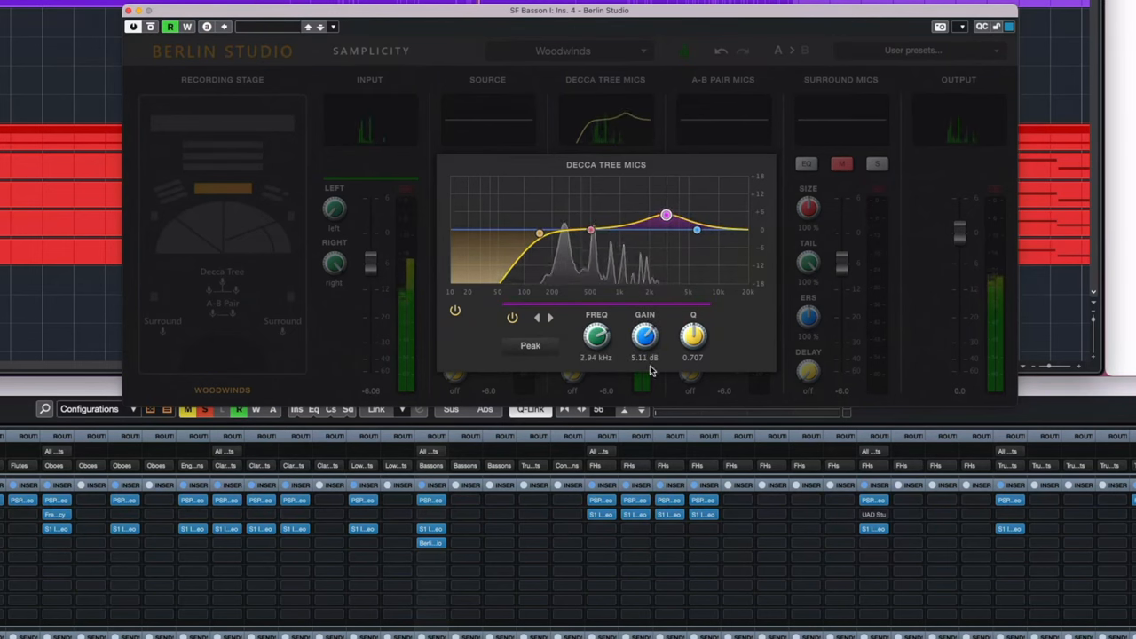
pyautogui.click(512, 317)
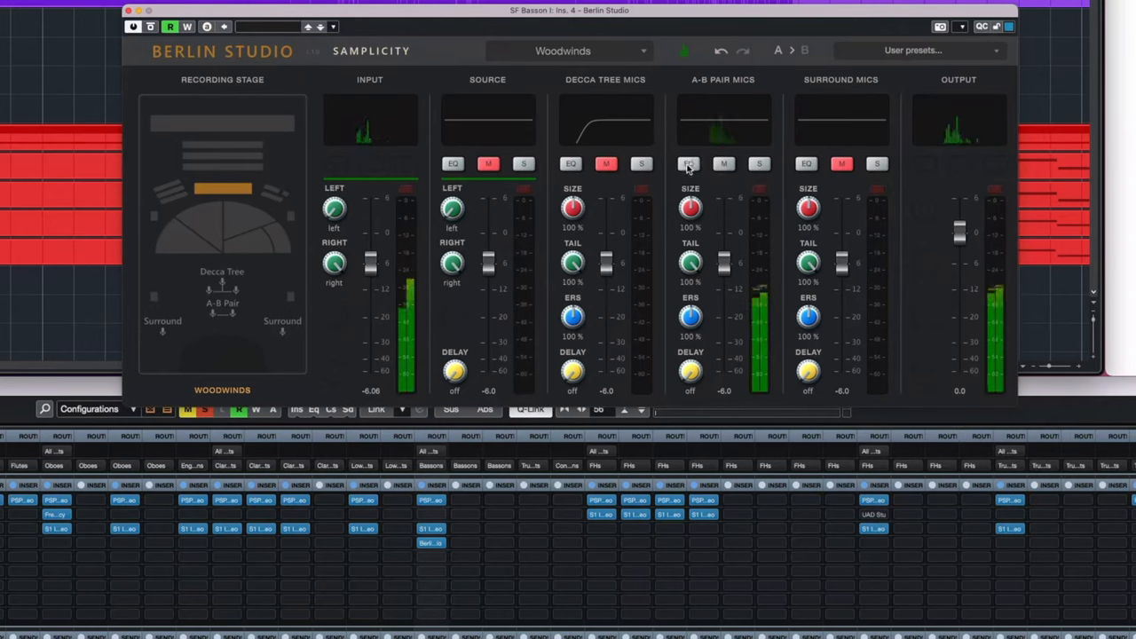
# Inspect the A-B Pair mics' flat EQ curve, then mute the A-B Pair mics.
pyautogui.click(689, 163)
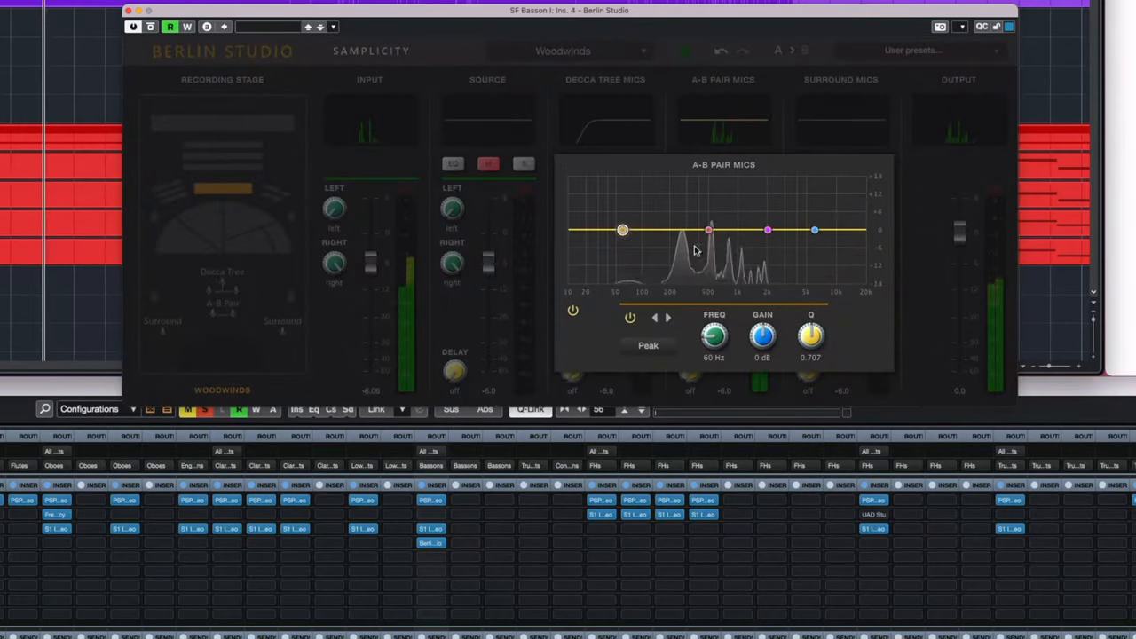
pyautogui.moveTo(708, 231); pyautogui.dragTo(724, 229)
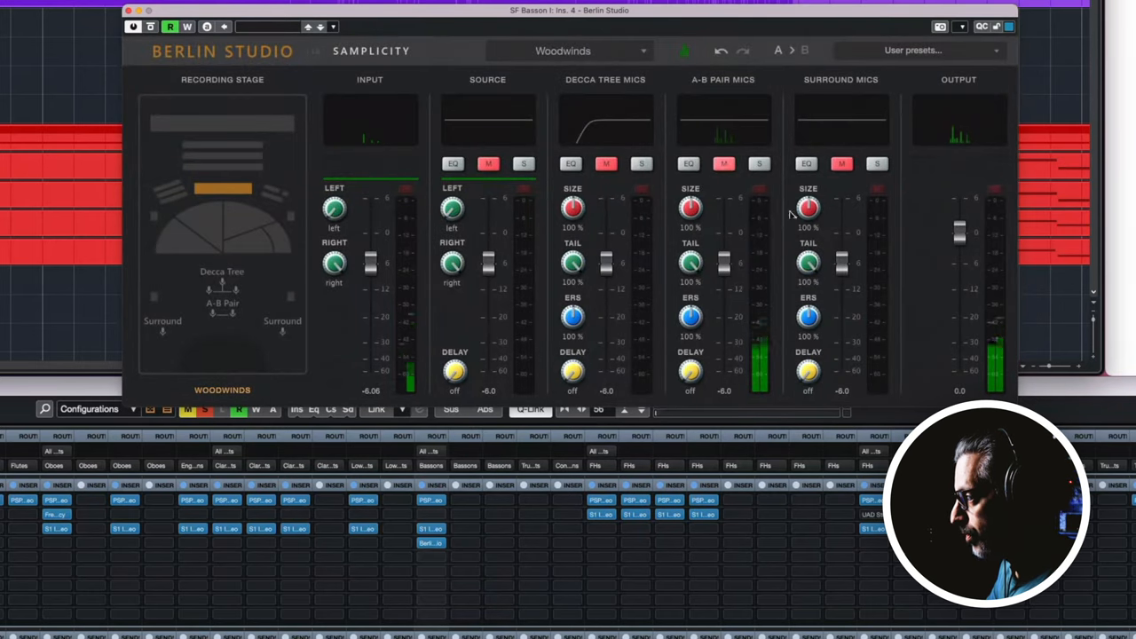
pyautogui.click(842, 164)
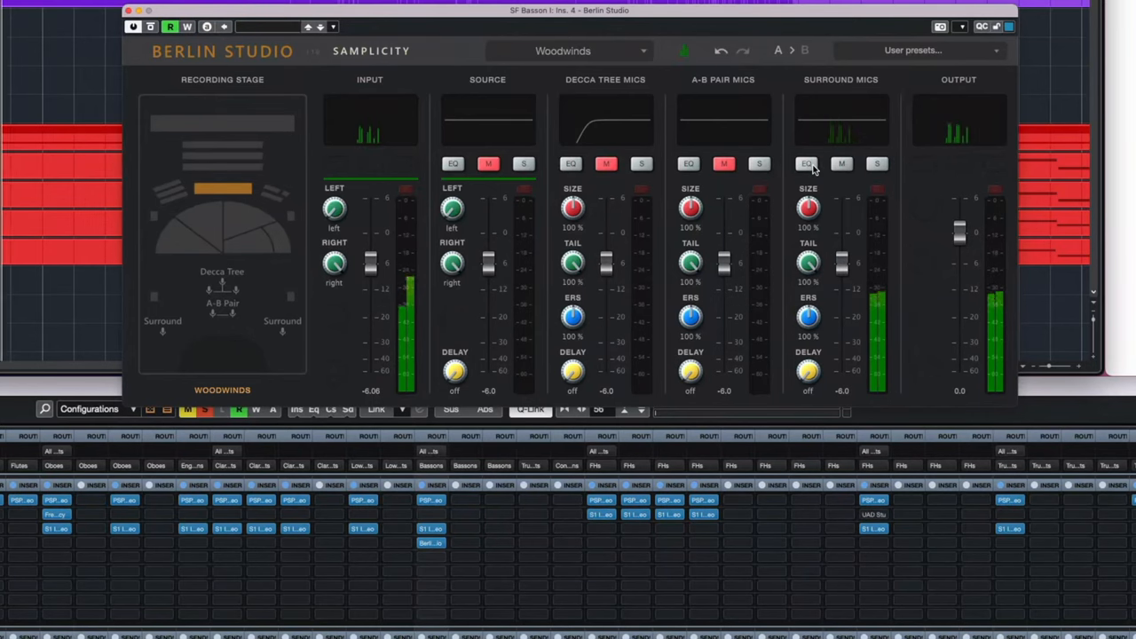
# Bring up the Surround mics EQ and try reshaping its curve.
pyautogui.click(806, 164)
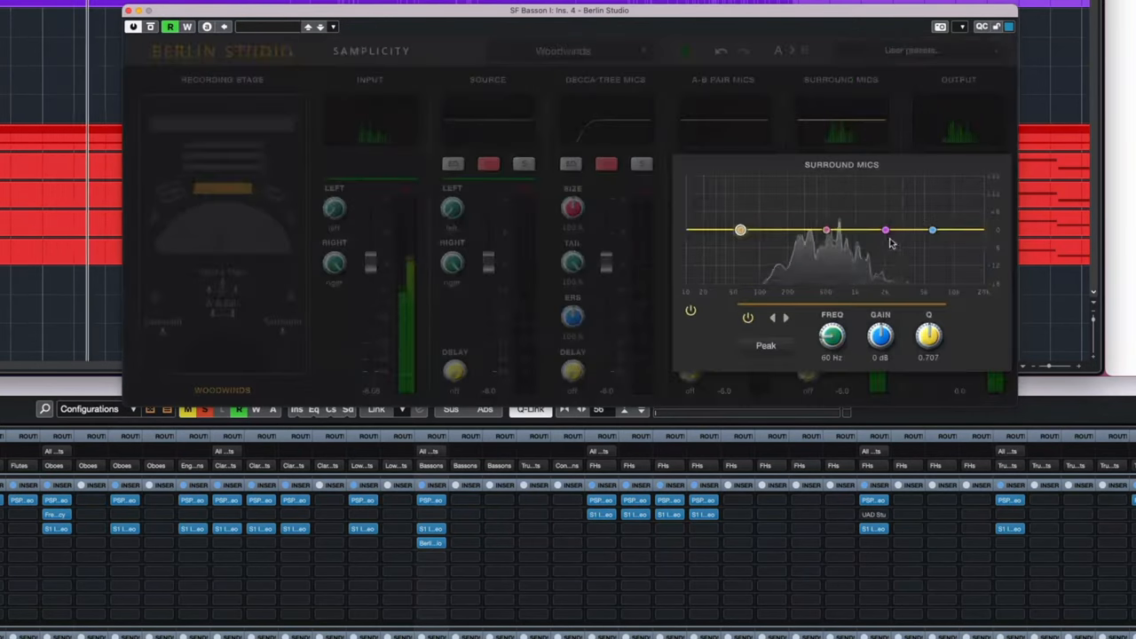
pyautogui.moveTo(885, 230); pyautogui.dragTo(886, 223)
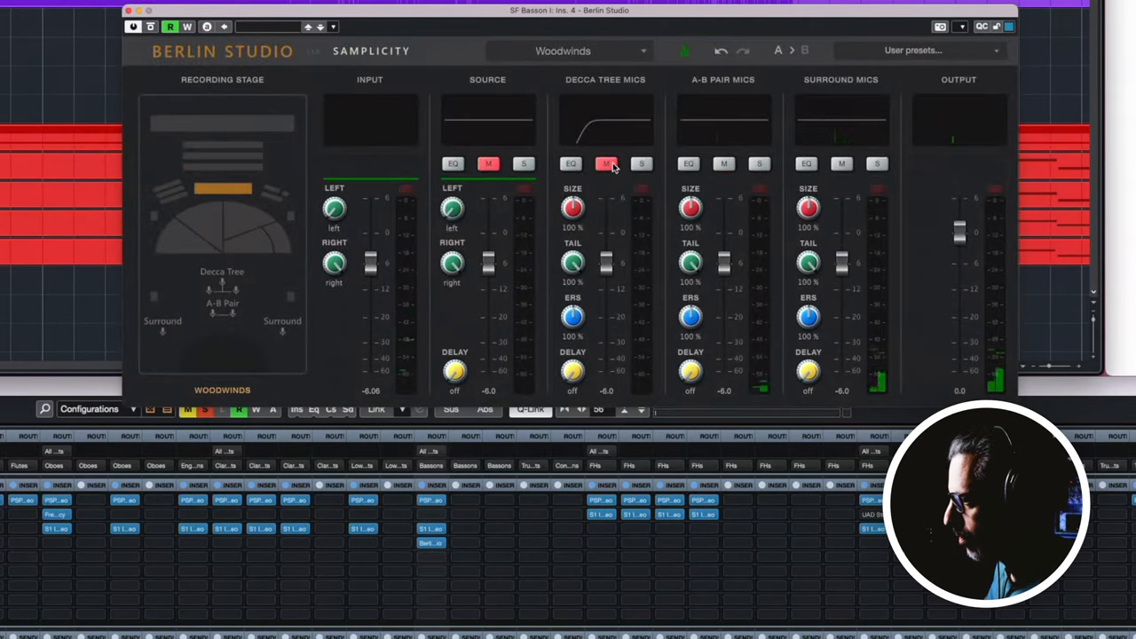
# Unmute the Decca Tree mics, raise their fader, and fine-tune the dry source level.
pyautogui.click(606, 163)
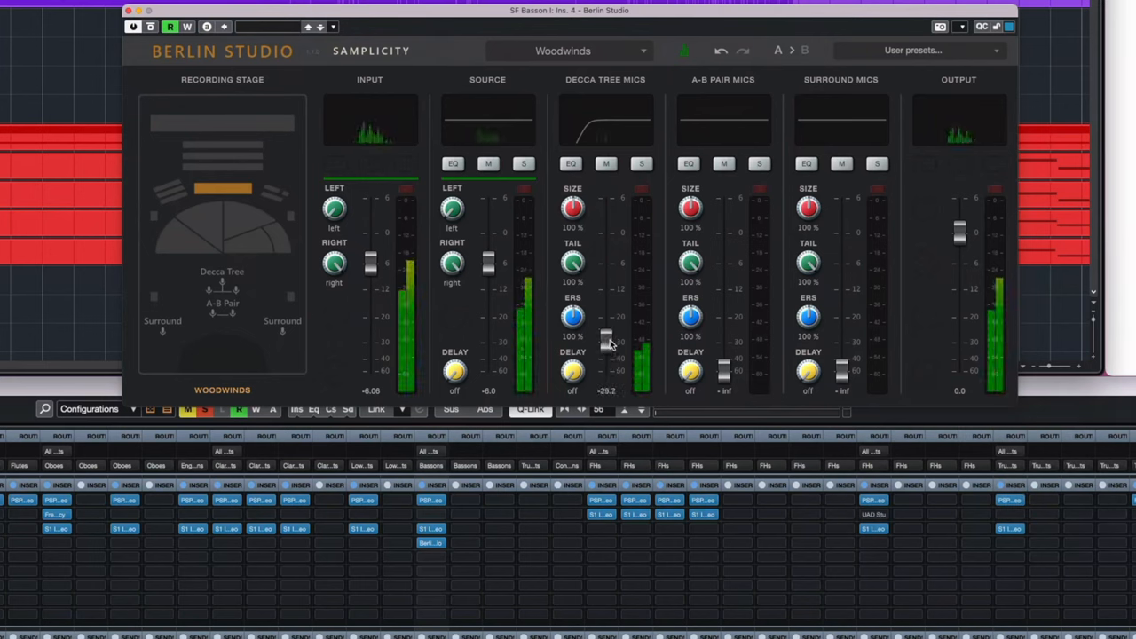
pyautogui.moveTo(606, 350); pyautogui.dragTo(606, 271)
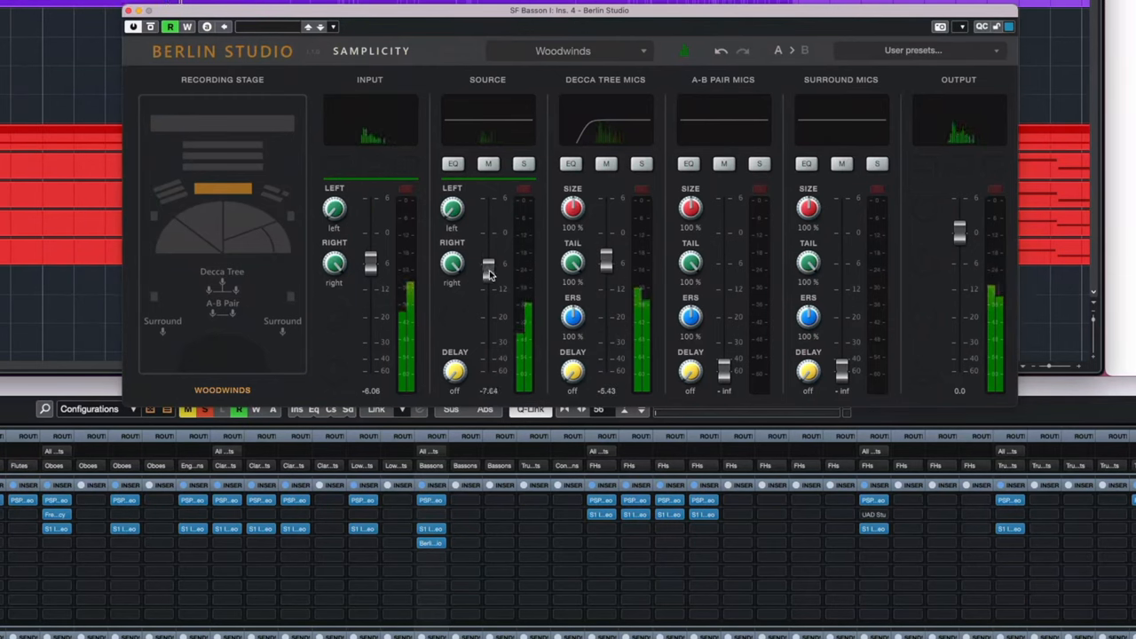
pyautogui.moveTo(488, 267); pyautogui.dragTo(489, 289)
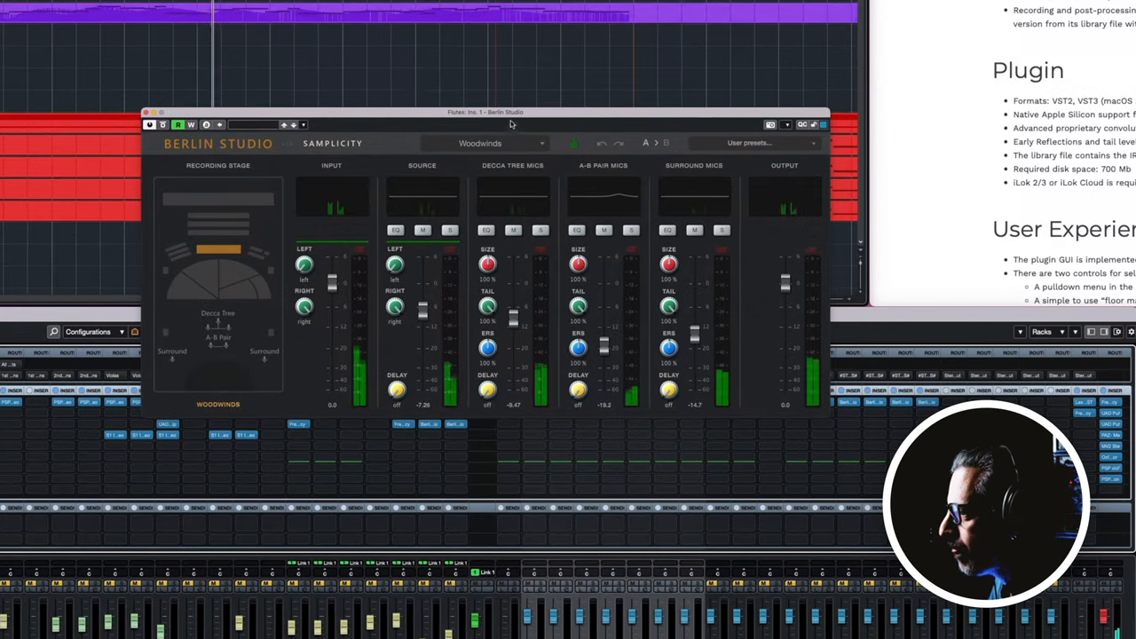
# Shift the plugin window left, then solo the dry flute source and Decca Tree mics in turn.
pyautogui.moveTo(484, 111); pyautogui.dragTo(384, 111)
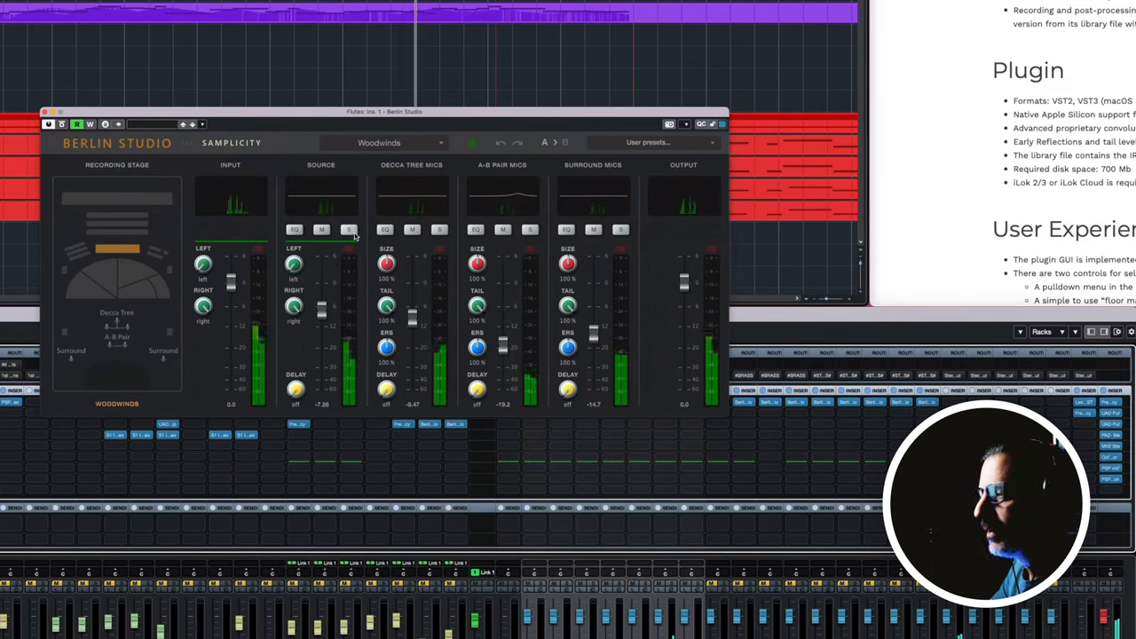
pyautogui.click(349, 229)
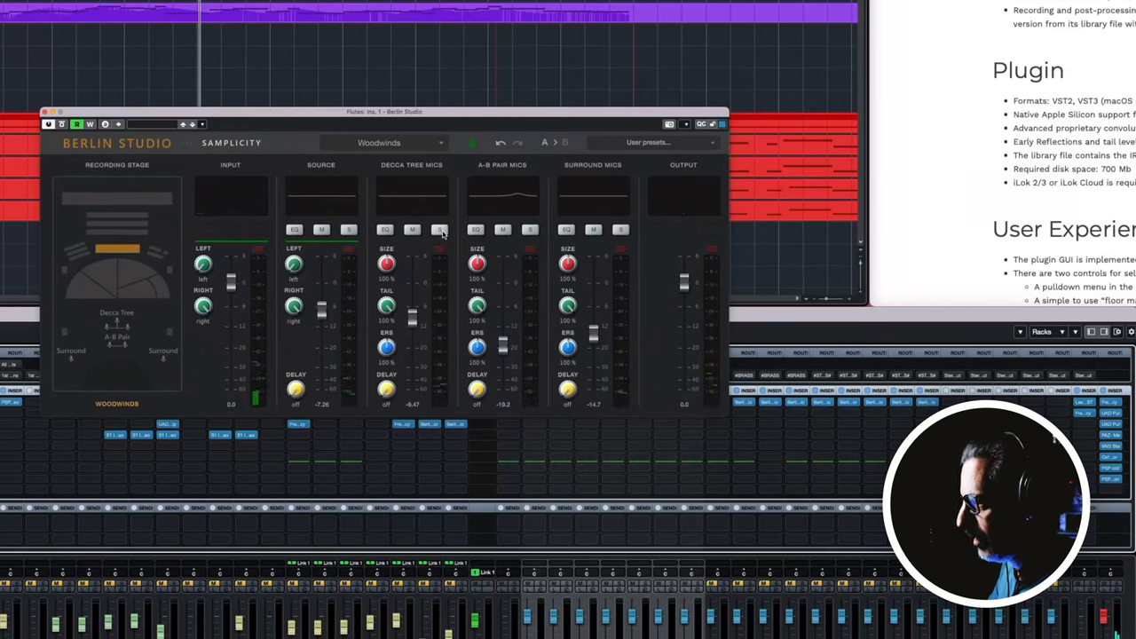
pyautogui.click(440, 230)
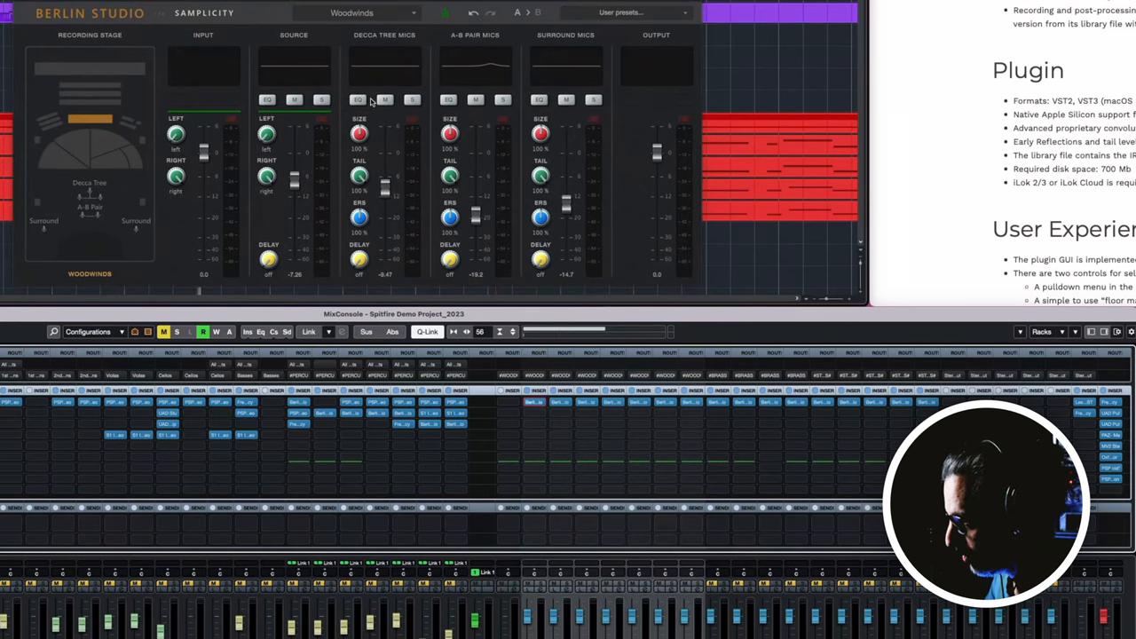
# Open the Decca Tree mics EQ and boost a peak near 1.4 kHz, then cut near 2.3 kHz.
pyautogui.click(359, 99)
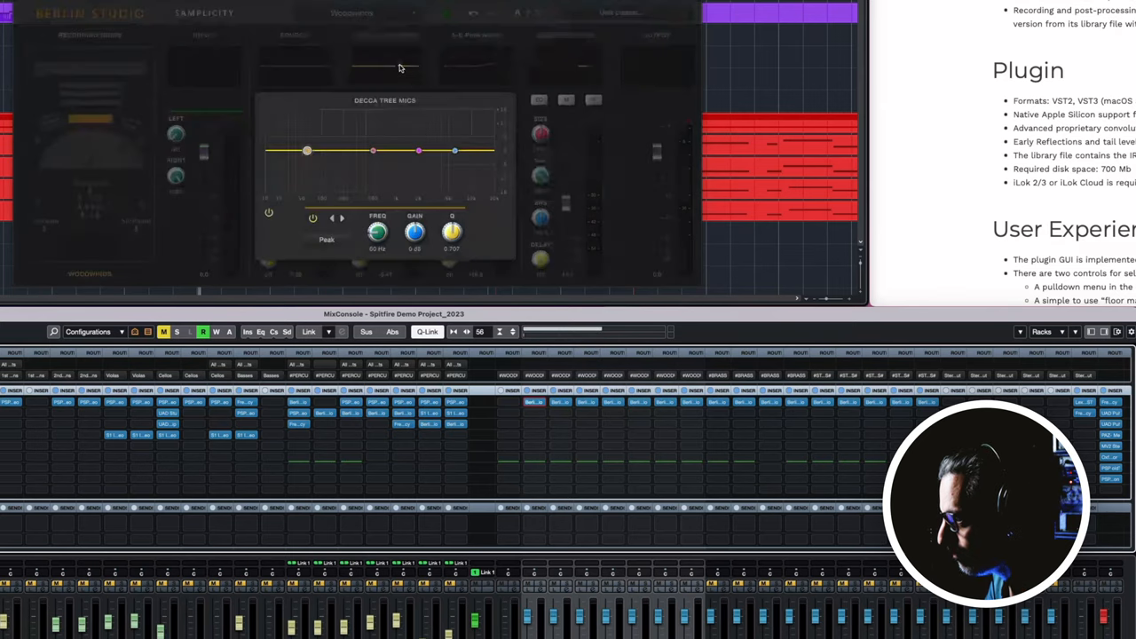
pyautogui.moveTo(407, 149); pyautogui.dragTo(407, 125)
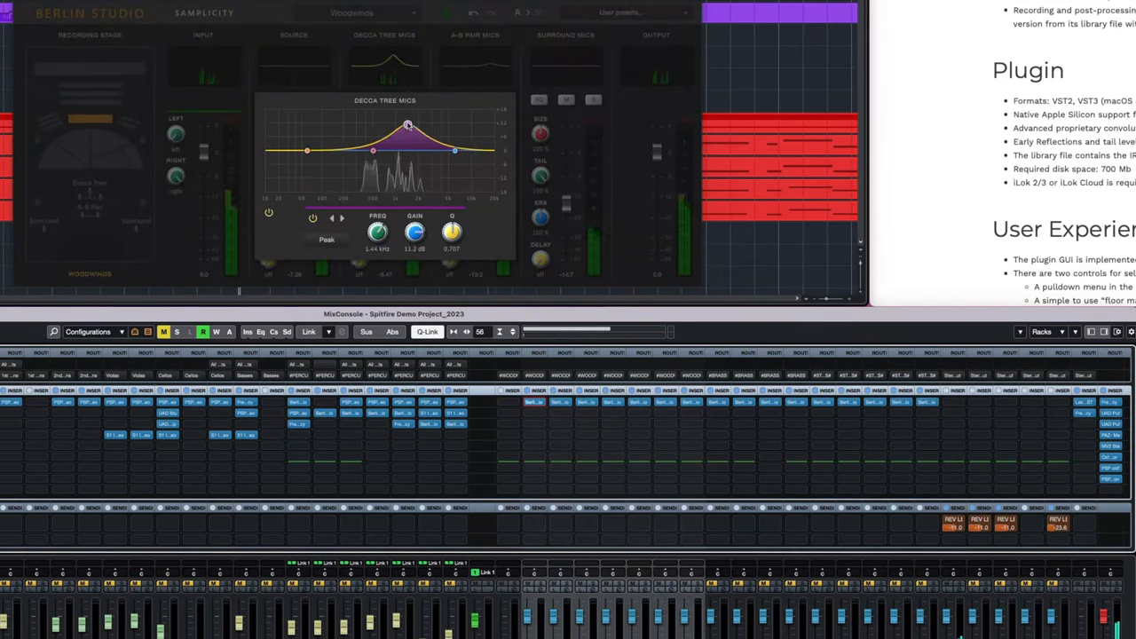
pyautogui.moveTo(408, 124); pyautogui.dragTo(424, 178)
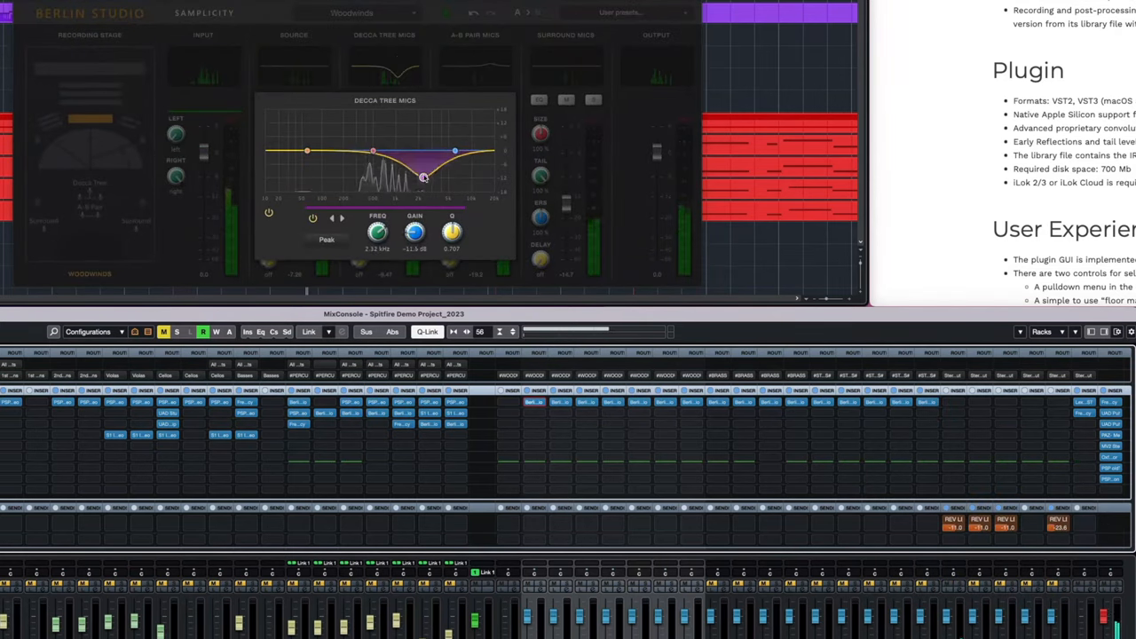
pyautogui.moveTo(423, 177); pyautogui.dragTo(429, 145)
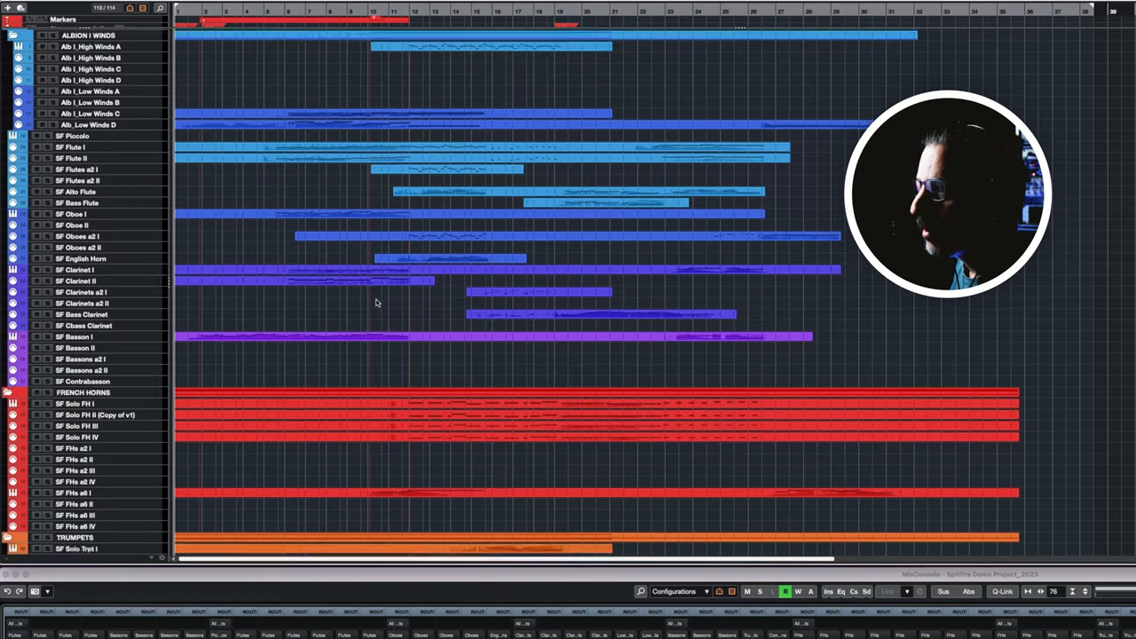
# Scroll the track list down to the low brass, harp, strings and percussion tracks.
pyautogui.scroll(-3)
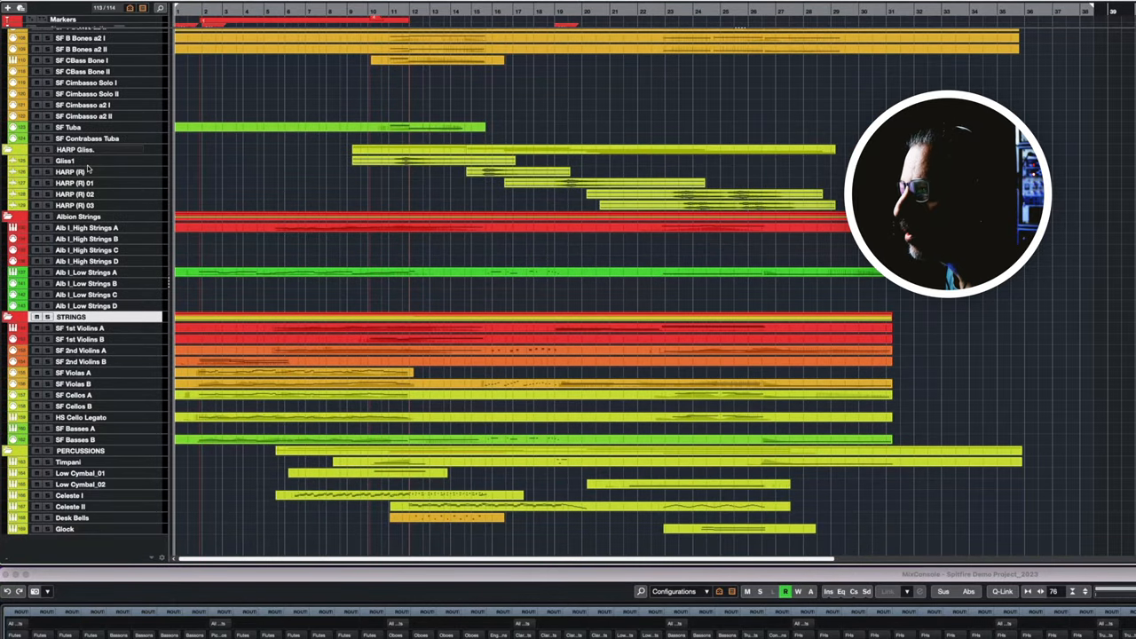
pyautogui.moveTo(320, 195)
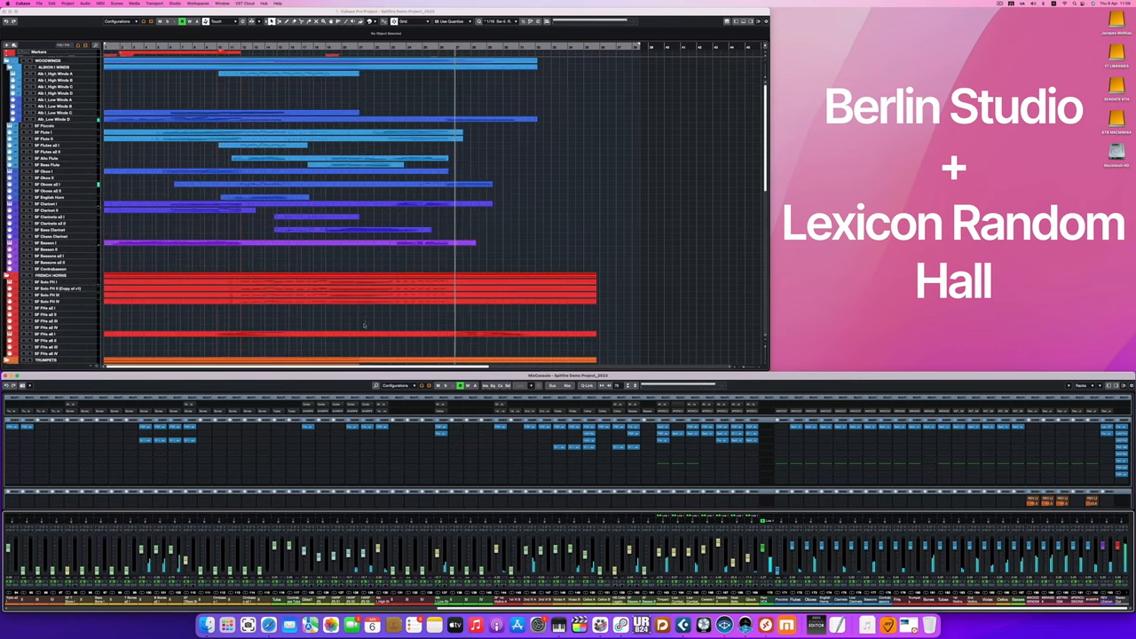
# Scroll the Project window track list with the full MixConsole showing below.
pyautogui.scroll(-3)
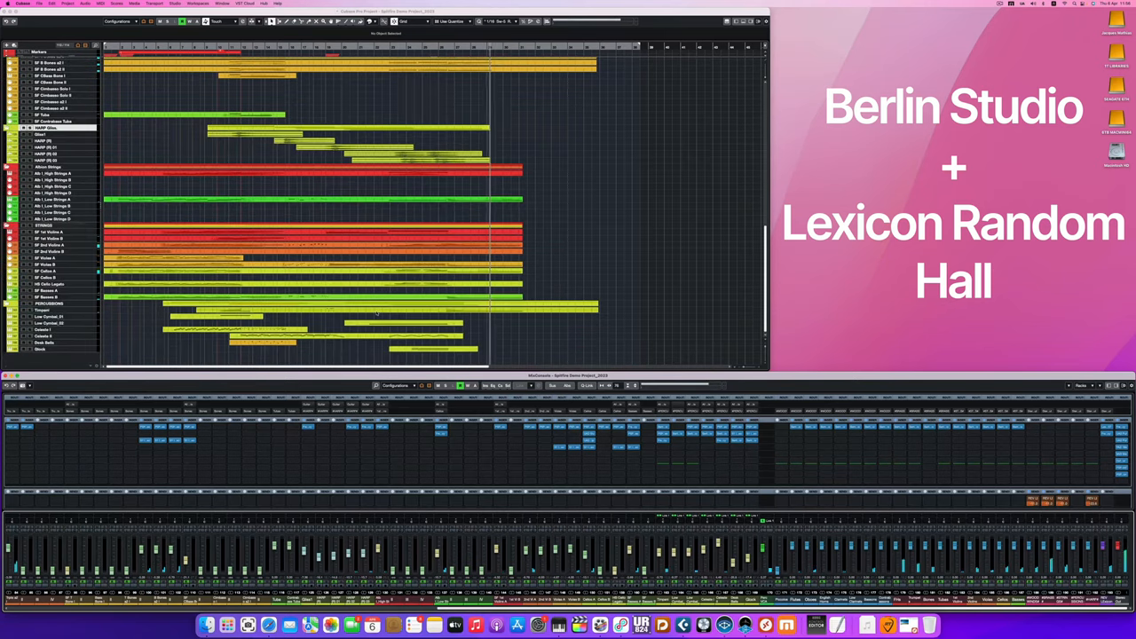
pyautogui.scroll(-3)
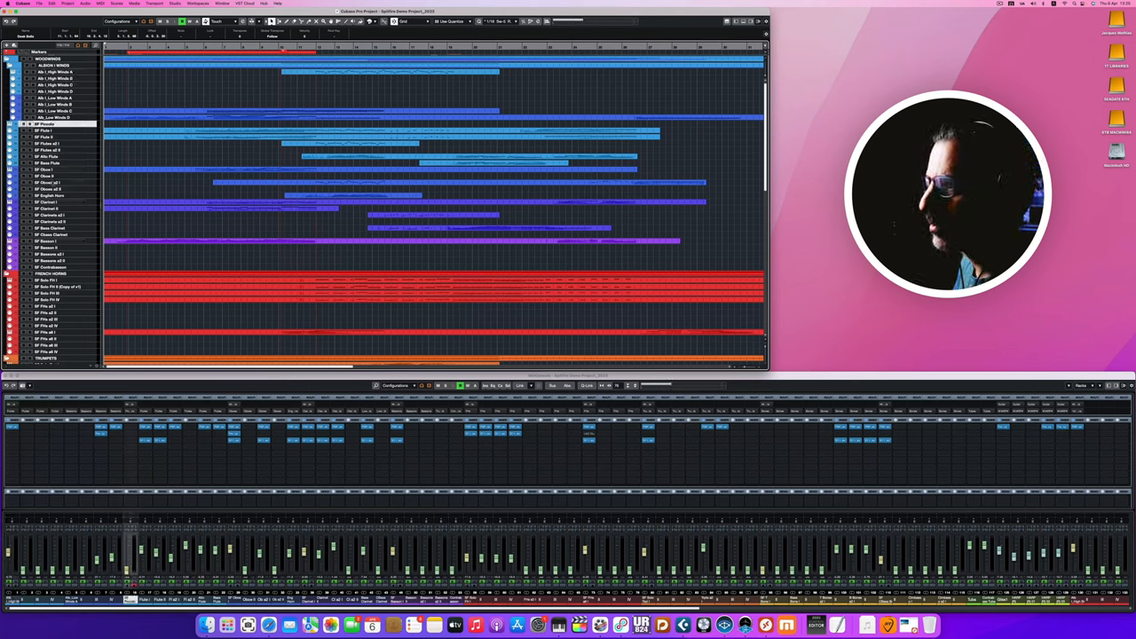
pyautogui.click(49, 201)
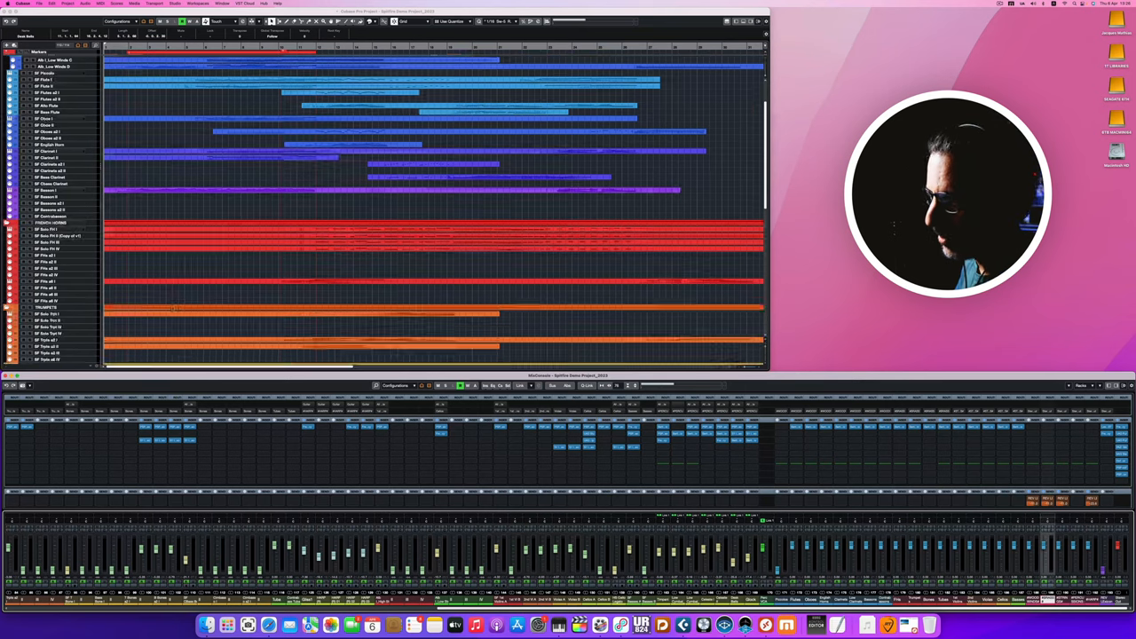
pyautogui.scroll(-3)
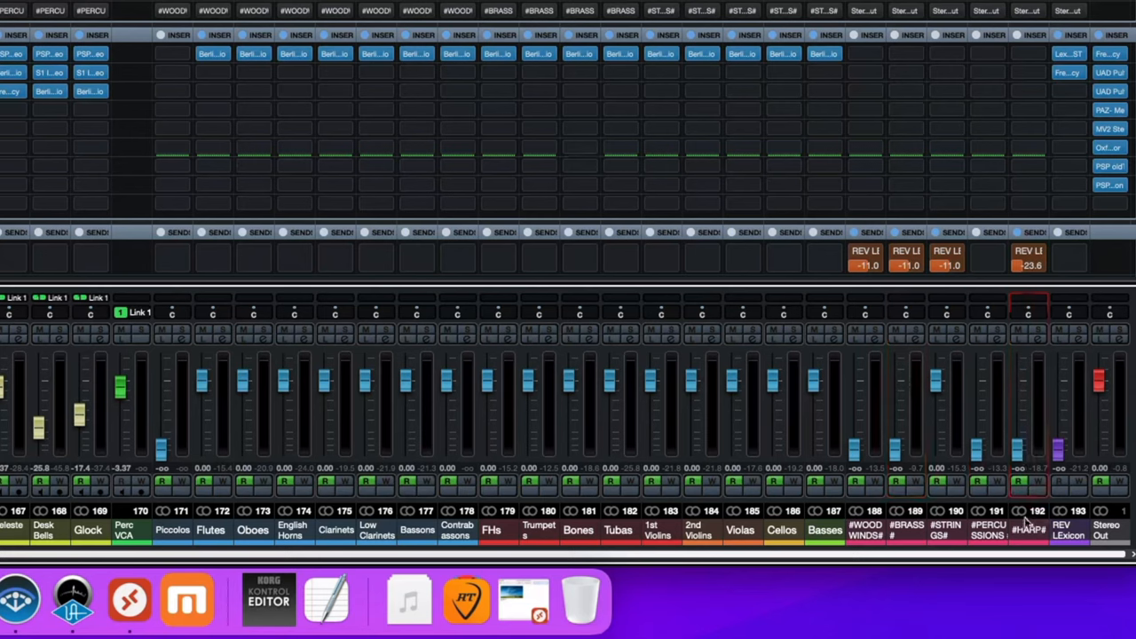
# Set the REV Lexicon return fader to about -7.43 dB.
pyautogui.moveTo(1069, 435); pyautogui.dragTo(1068, 395)
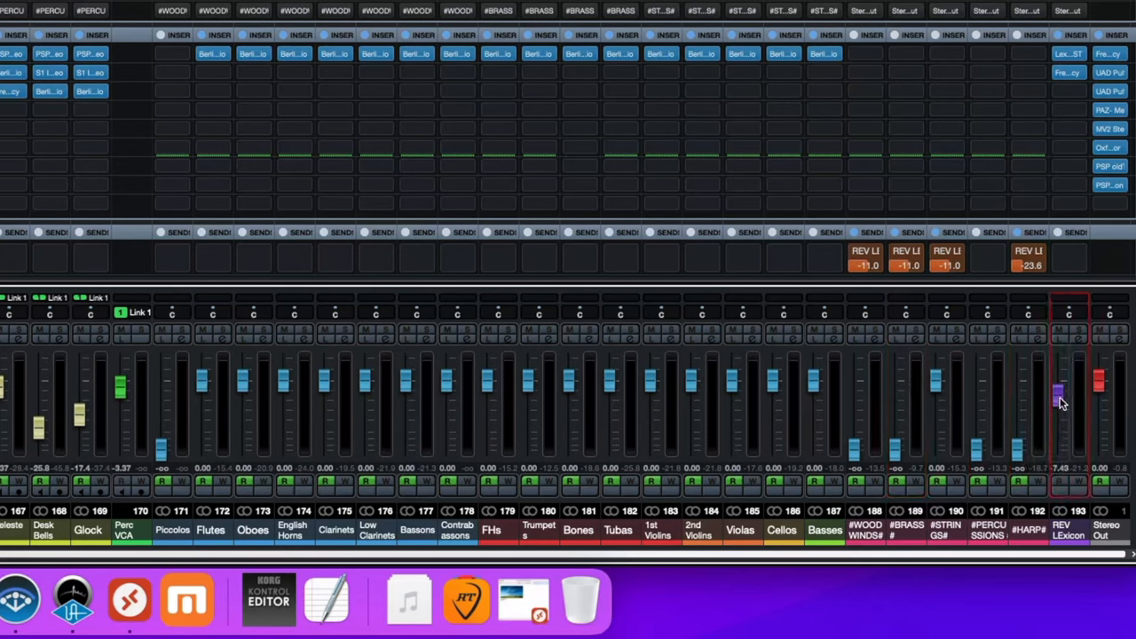
pyautogui.moveTo(1061, 395); pyautogui.dragTo(1063, 449)
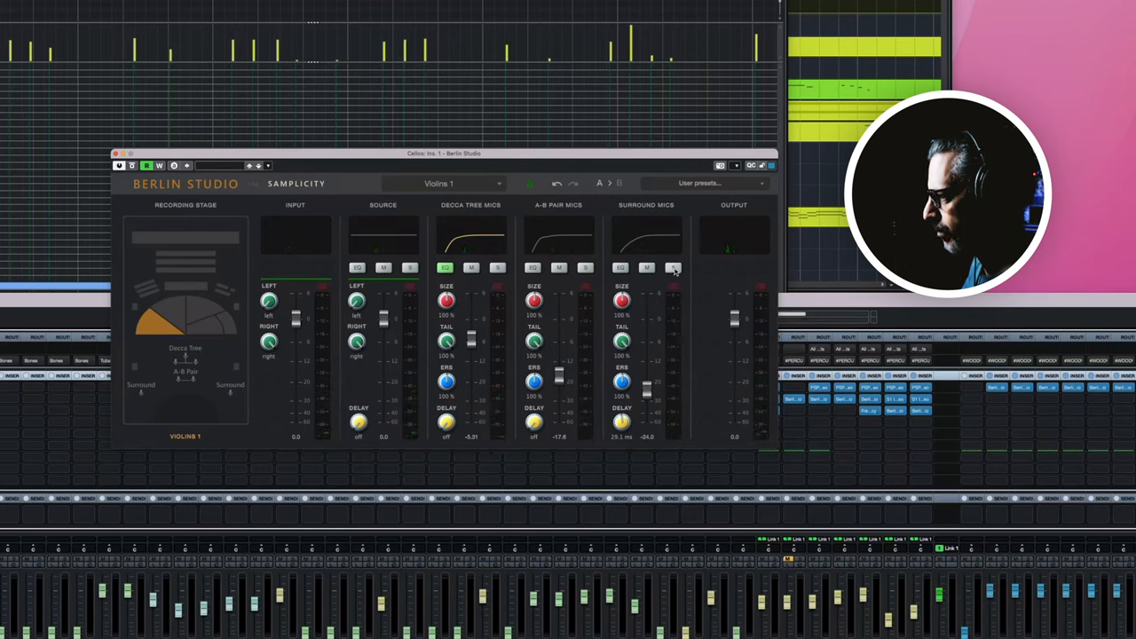
# Solo the cellos' surround mics, raise them from -34.0 to -22.8, and mute the source.
pyautogui.click(673, 267)
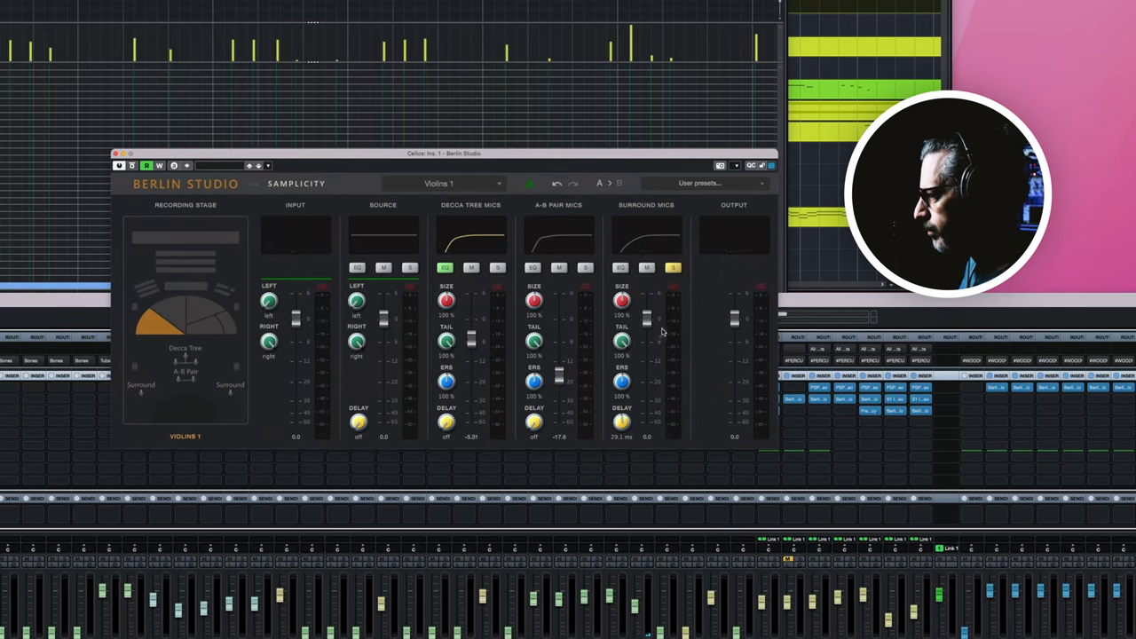
pyautogui.moveTo(647, 316); pyautogui.dragTo(647, 382)
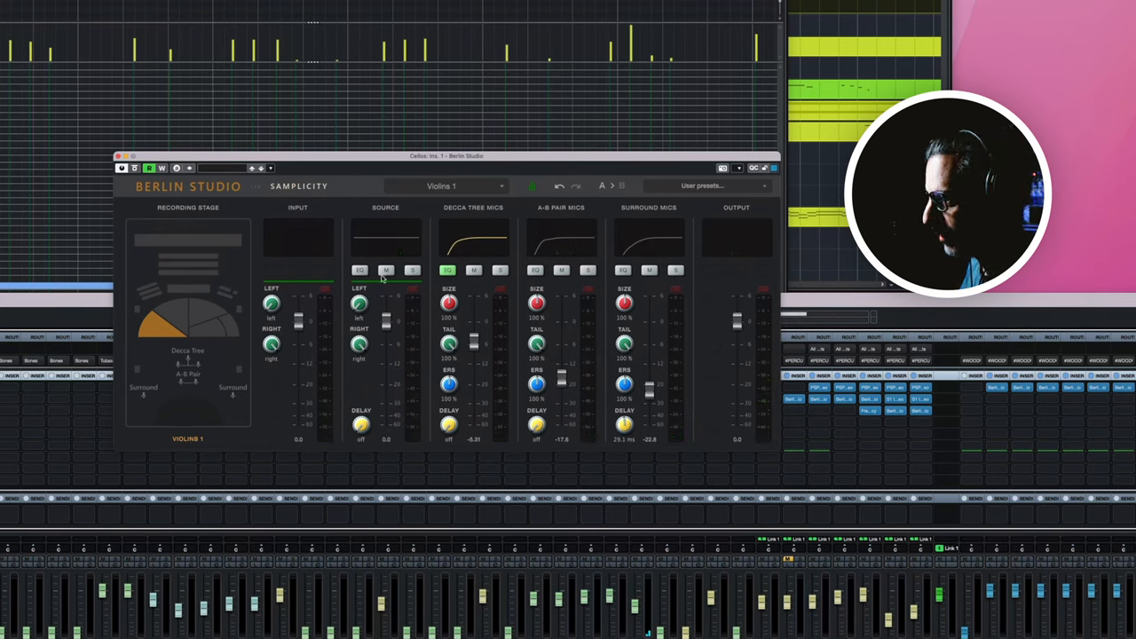
pyautogui.click(387, 271)
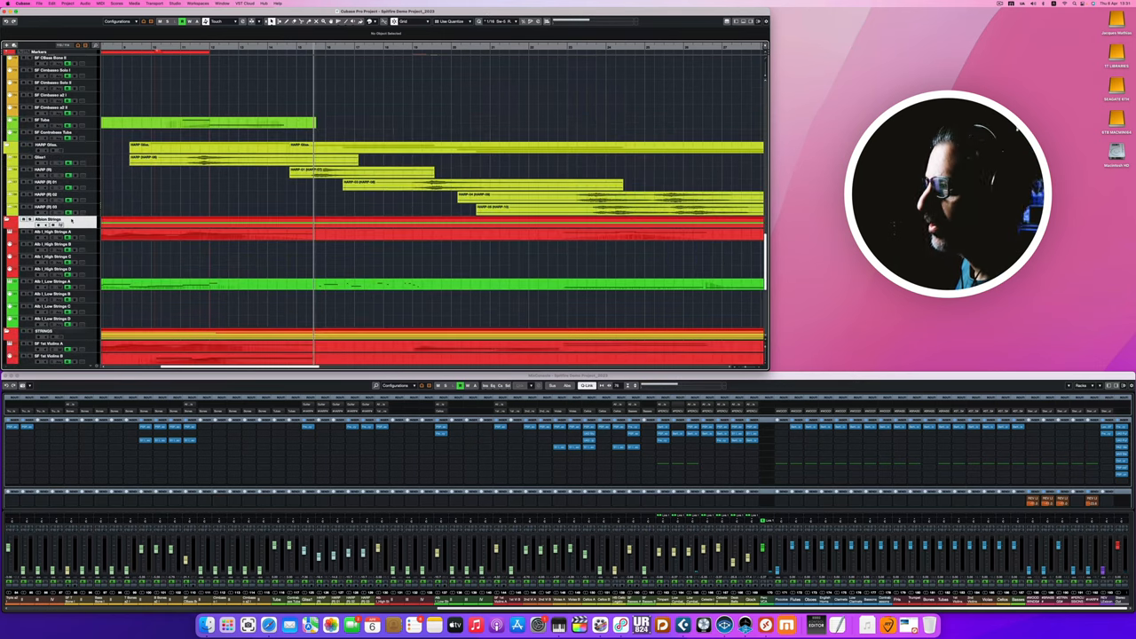
# Scroll the track list past the harp and string tracks to the French Horns channel.
pyautogui.scroll(-3)
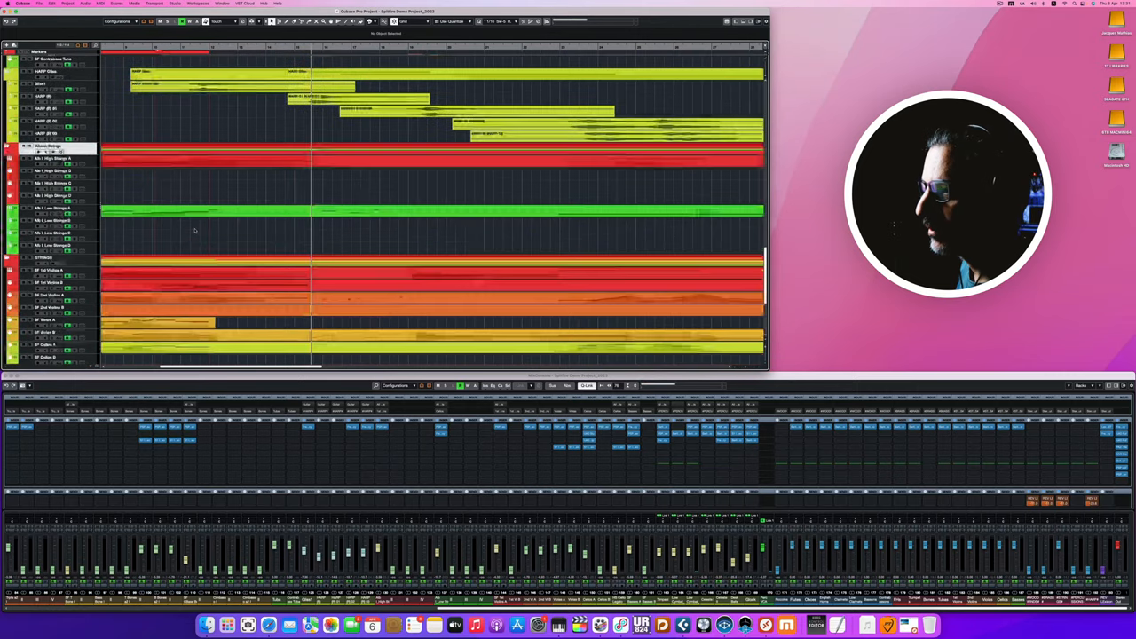
pyautogui.scroll(-3)
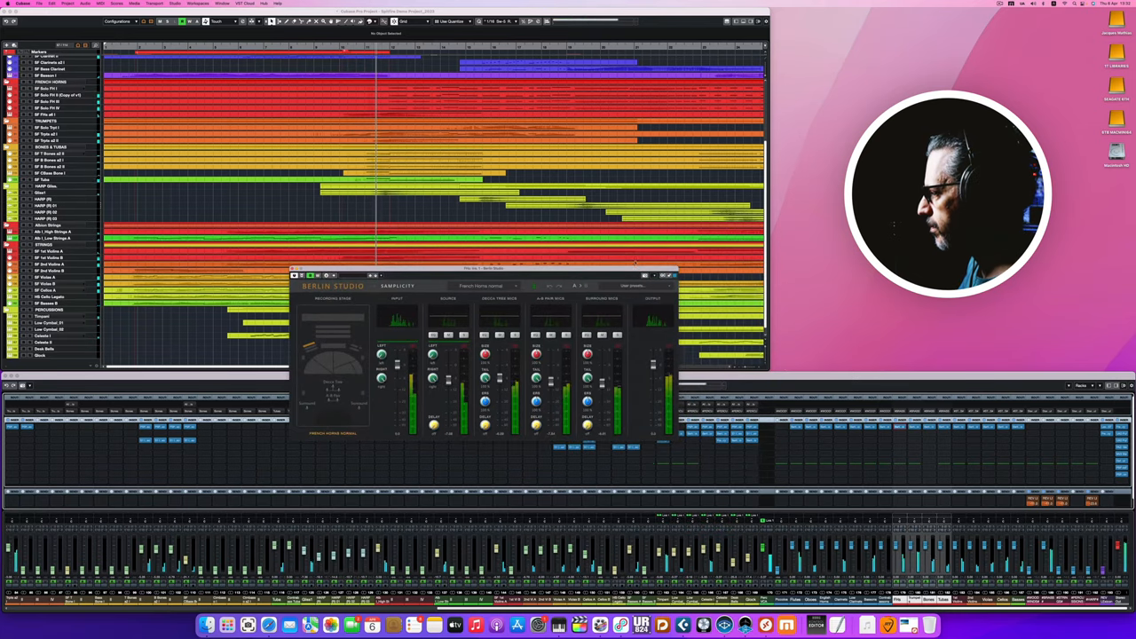
# Reposition the French Horns Berlin Studio window and solo the A-B Pair Mics.
pyautogui.moveTo(484, 268); pyautogui.dragTo(435, 288)
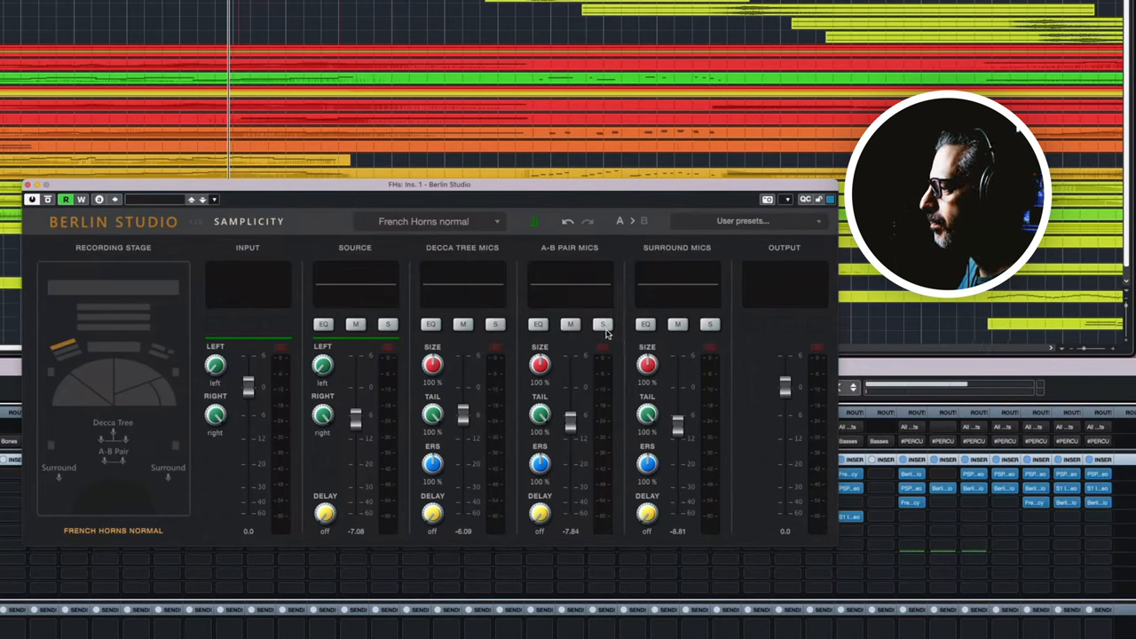
pyautogui.click(603, 324)
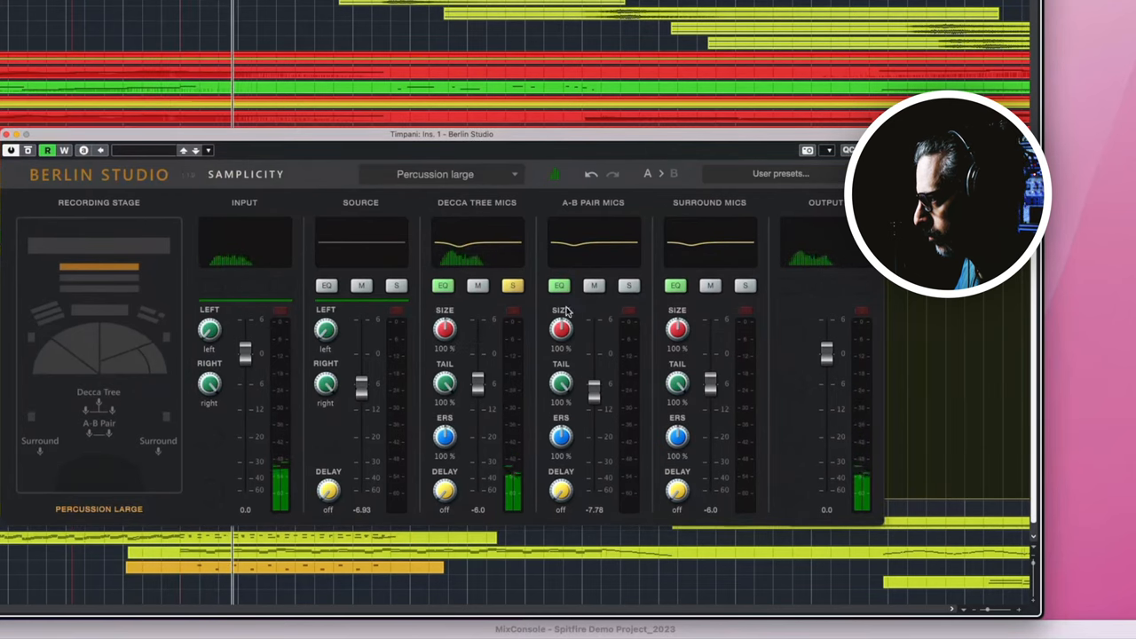
# Solo the A-B Pair Mics on the Timpani's Berlin Studio.
pyautogui.click(397, 285)
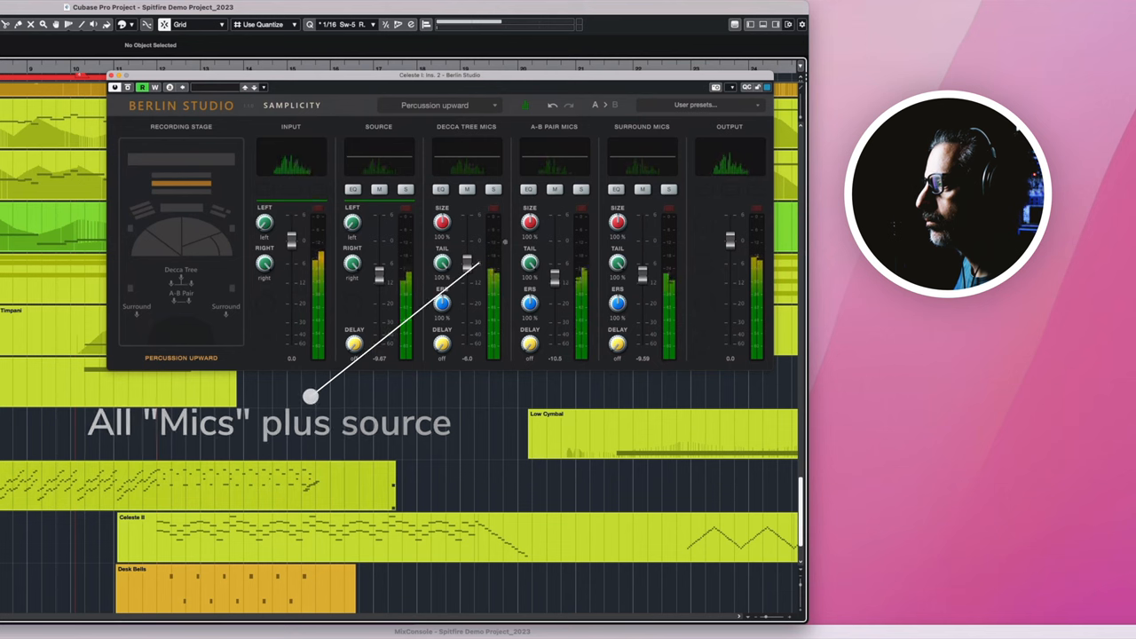
# Drag inside Celesta I's Berlin Studio window in the Percussion upward setup.
pyautogui.moveTo(311, 398); pyautogui.dragTo(506, 241)
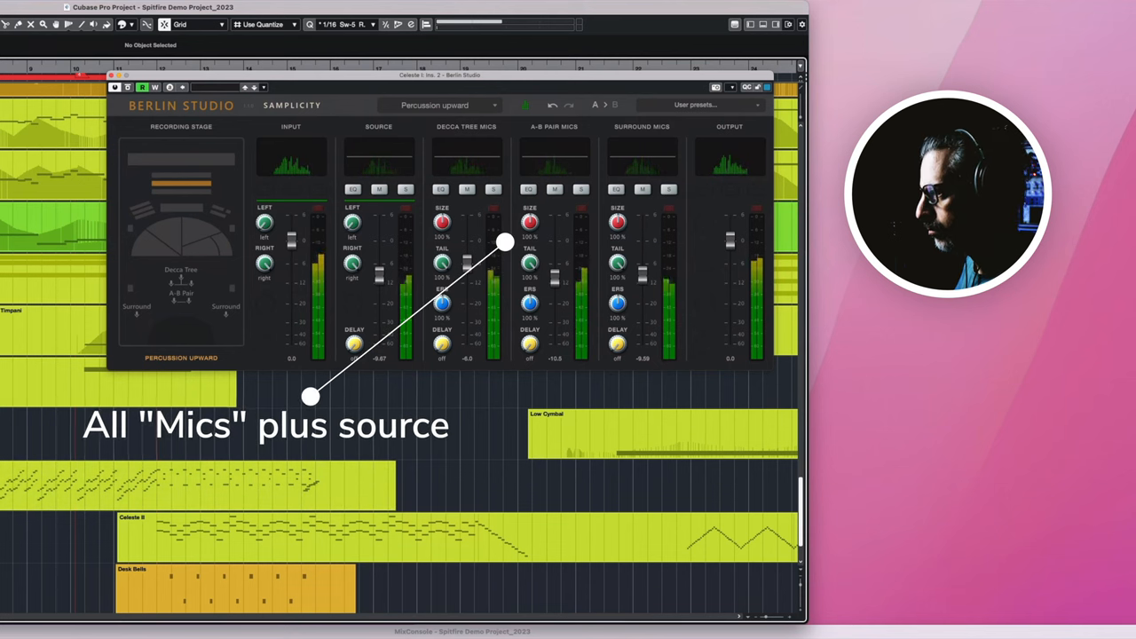